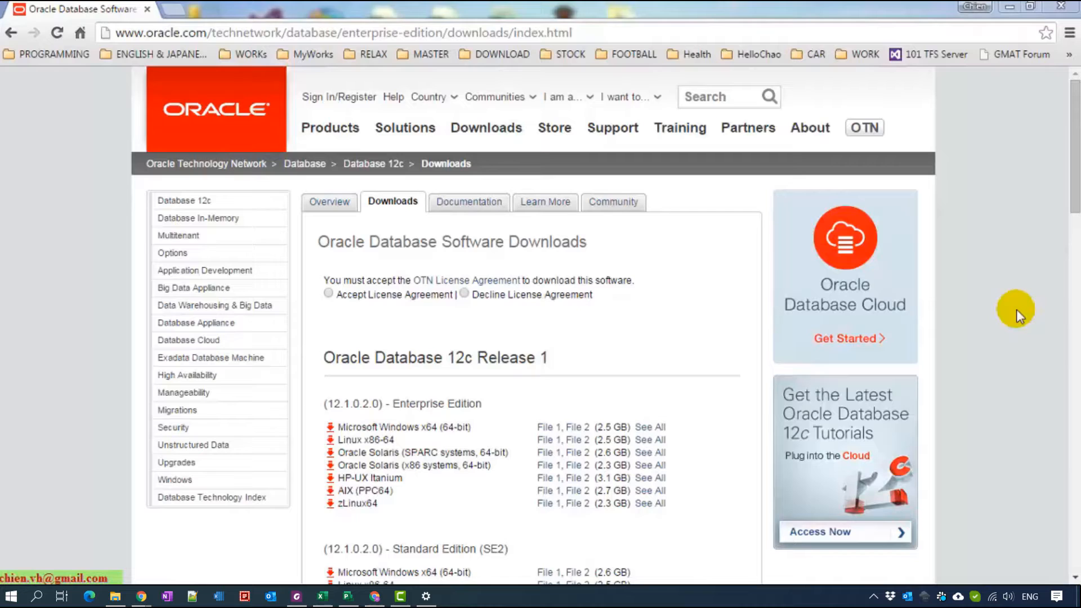
pyautogui.moveTo(1026, 307)
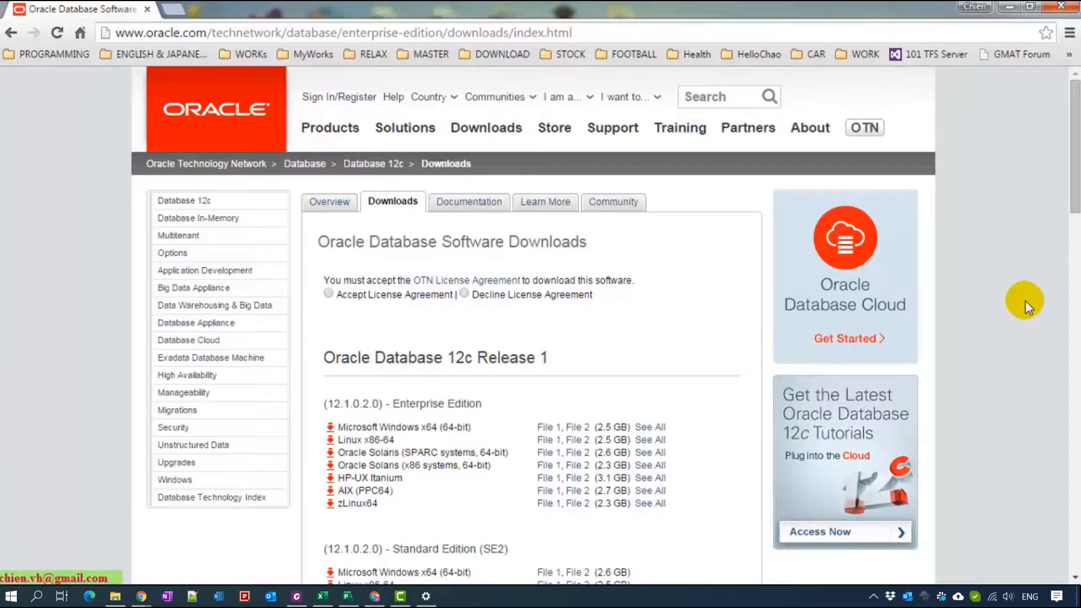
# Step: Scroll the Oracle downloads page to the 11g Release 2 Microsoft Windows listings
pyautogui.scroll(-3)
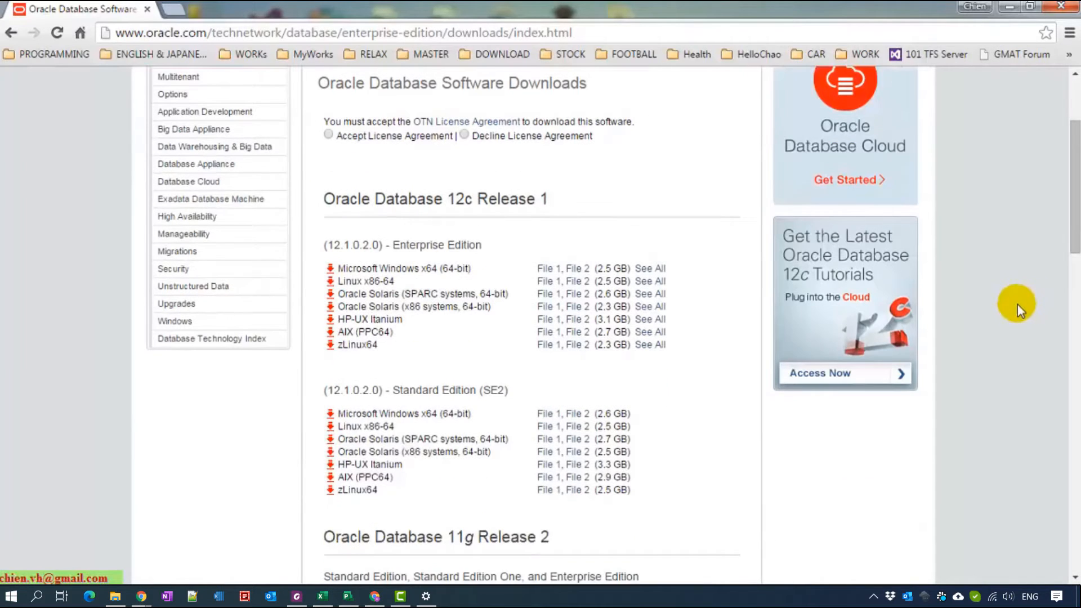
pyautogui.moveTo(1017, 305)
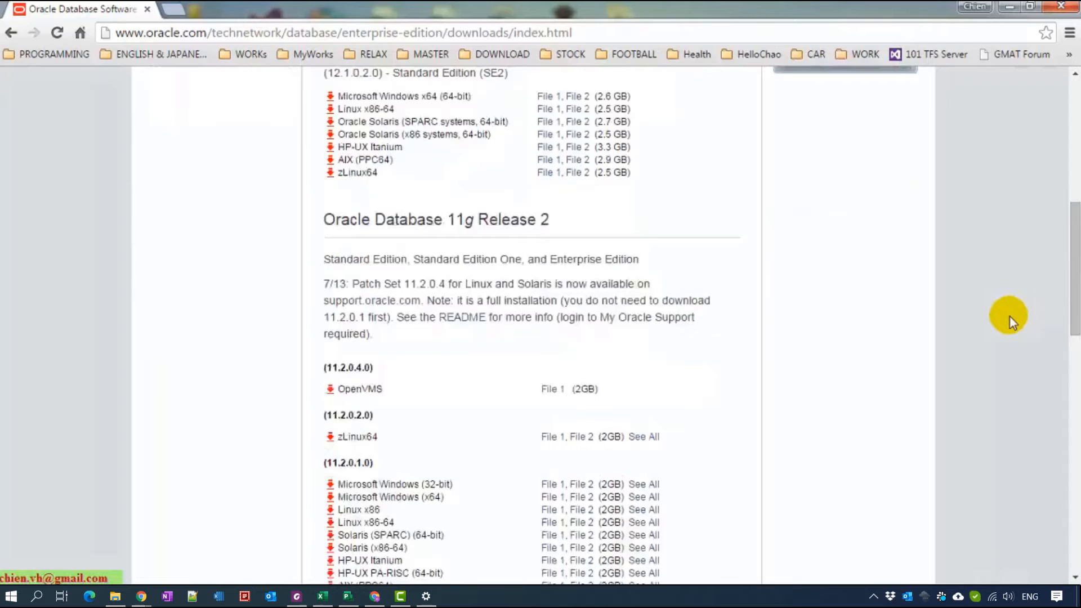
pyautogui.scroll(-3)
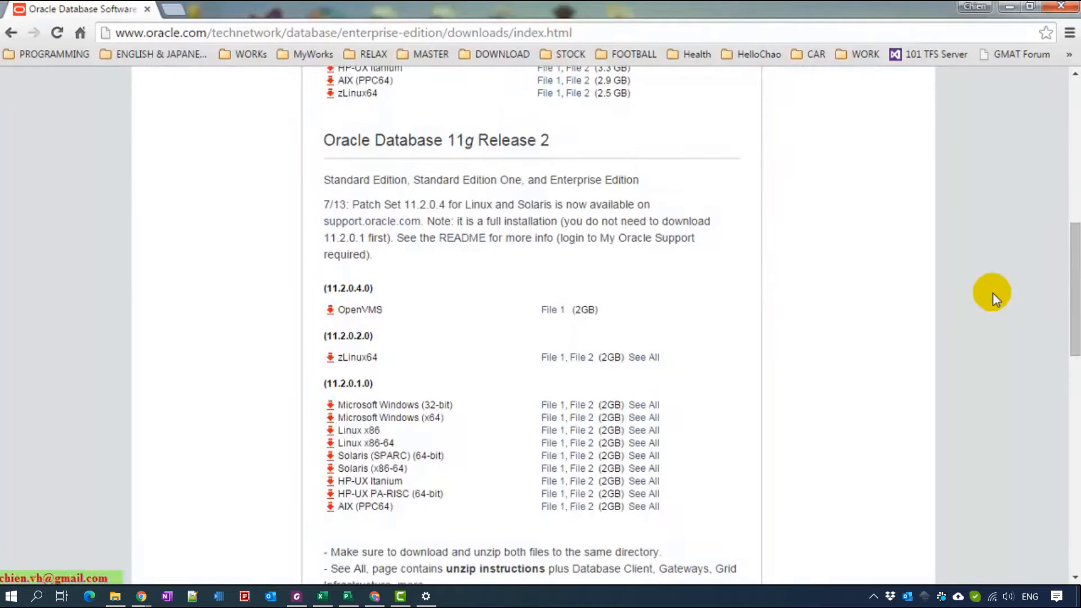
pyautogui.moveTo(978, 298)
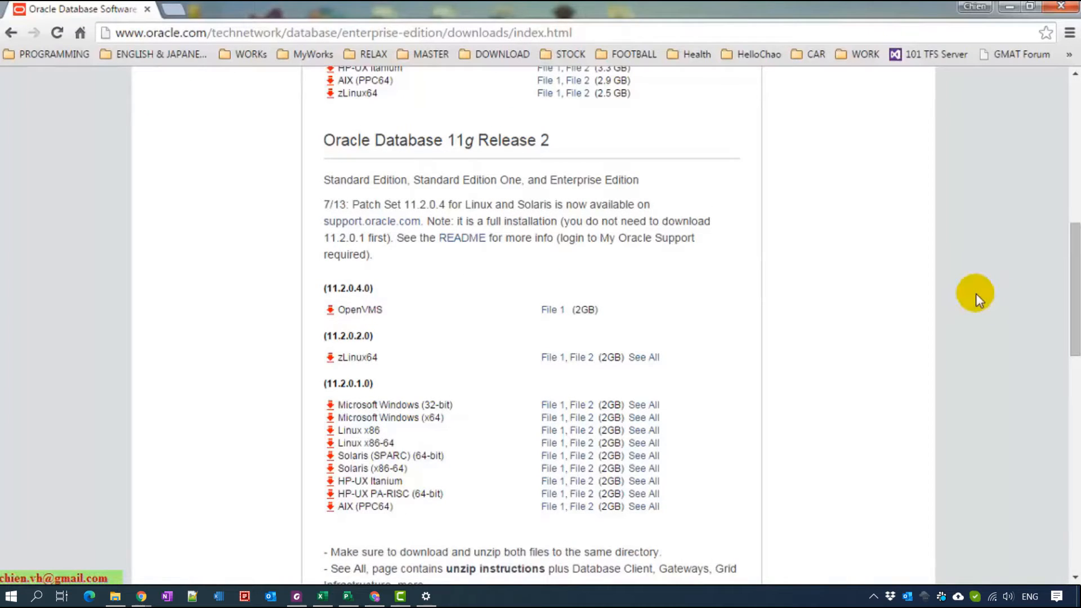
pyautogui.moveTo(944, 326)
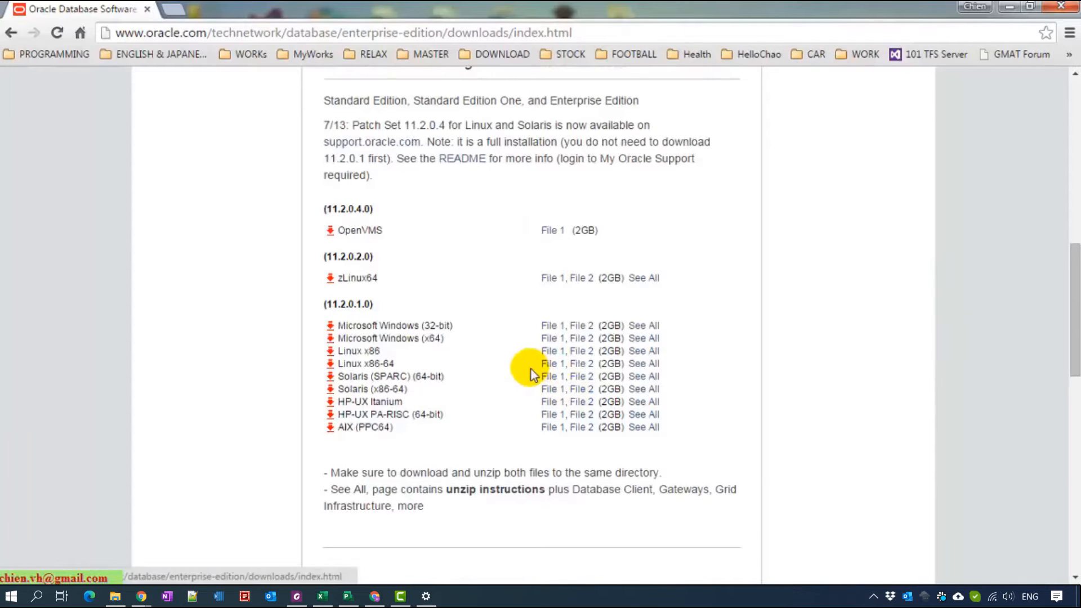
pyautogui.moveTo(451, 355)
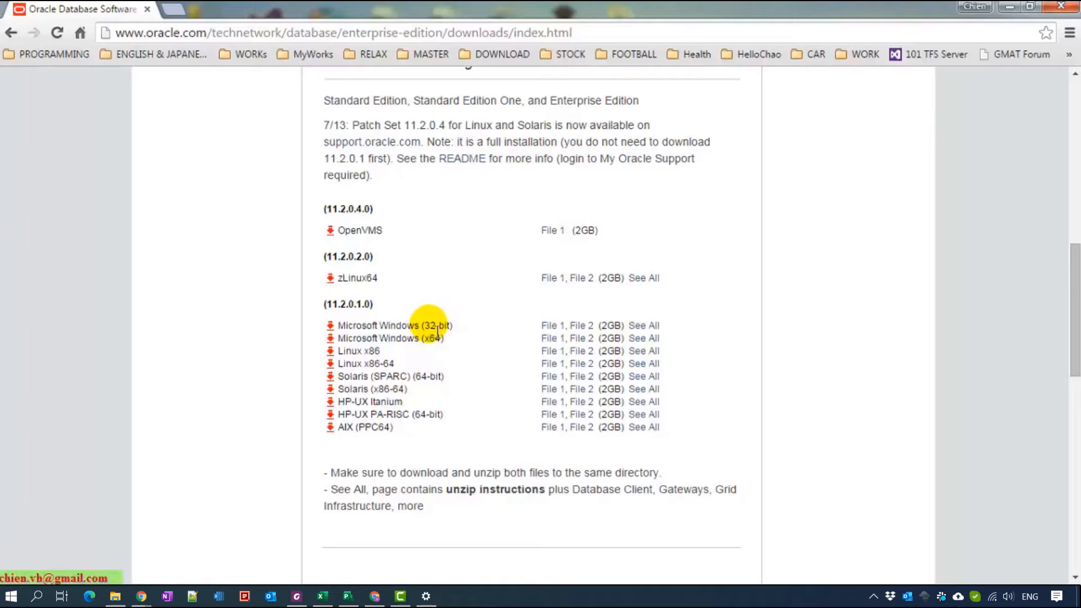
pyautogui.moveTo(838, 388)
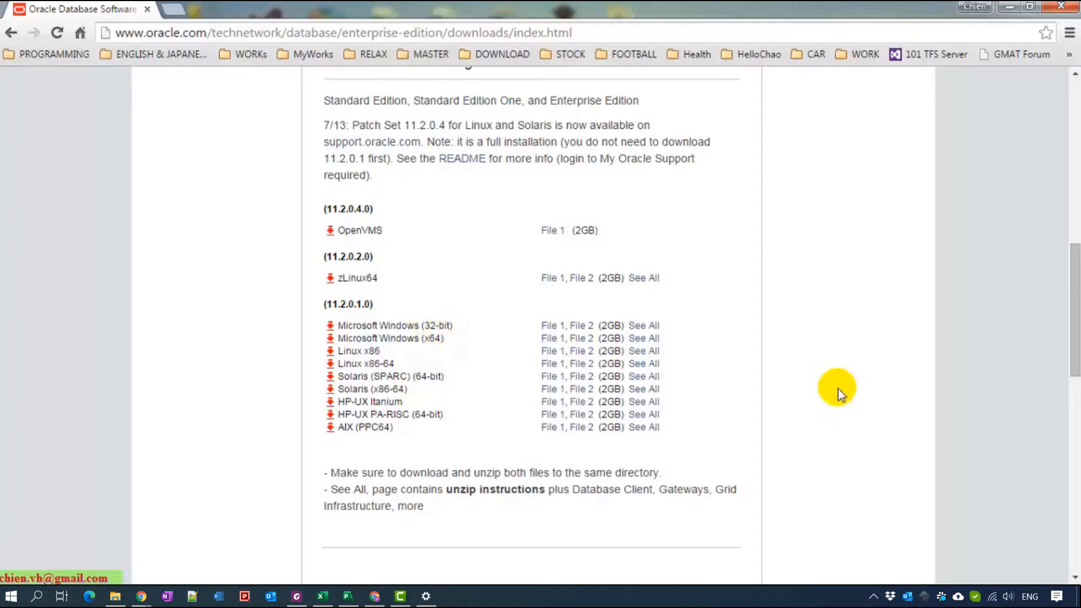
pyautogui.moveTo(983, 170)
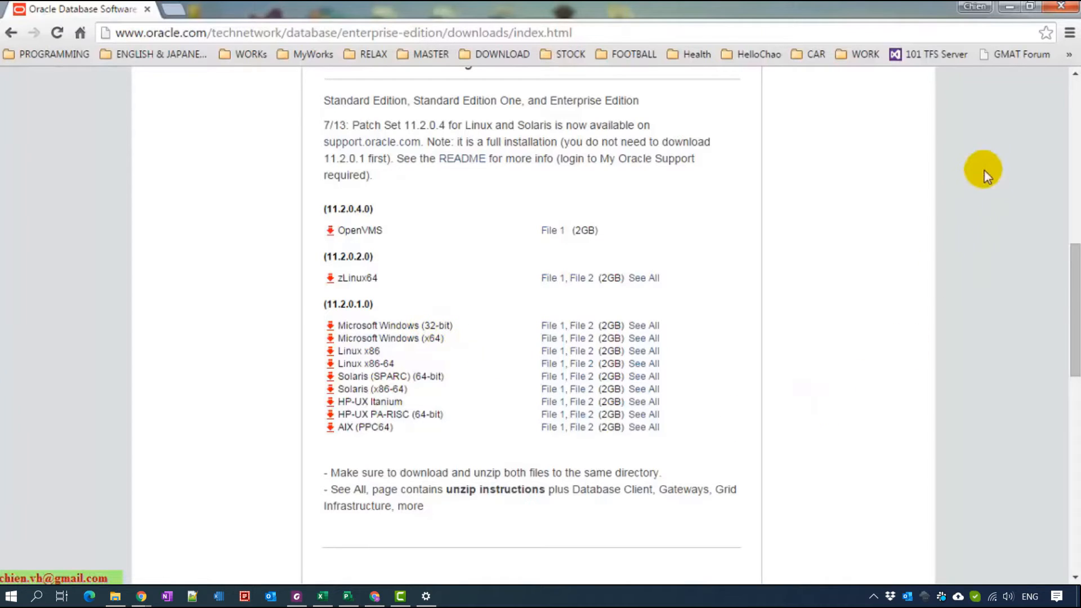
pyautogui.moveTo(552, 326)
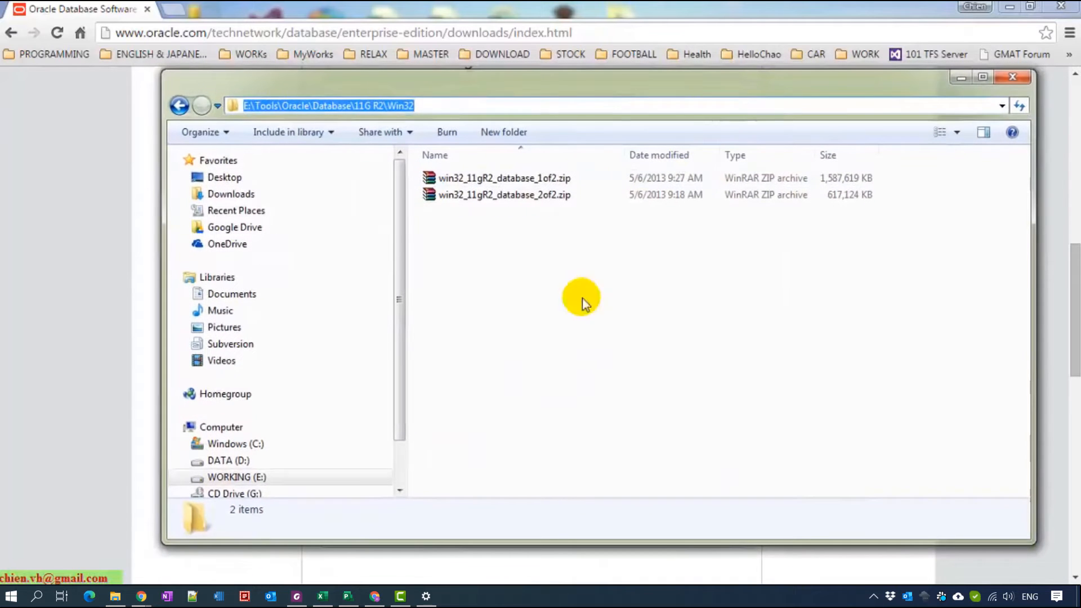
# Step: Extract win32_11gR2_database_1of2.zip in place to create the database folder
pyautogui.click(504, 178)
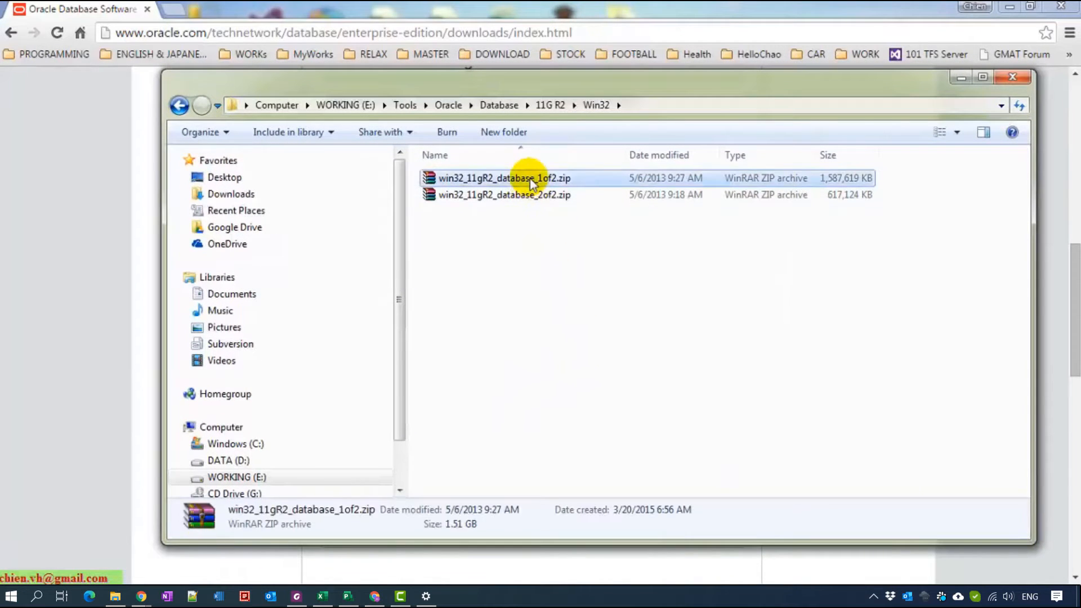
pyautogui.rightClick(505, 178)
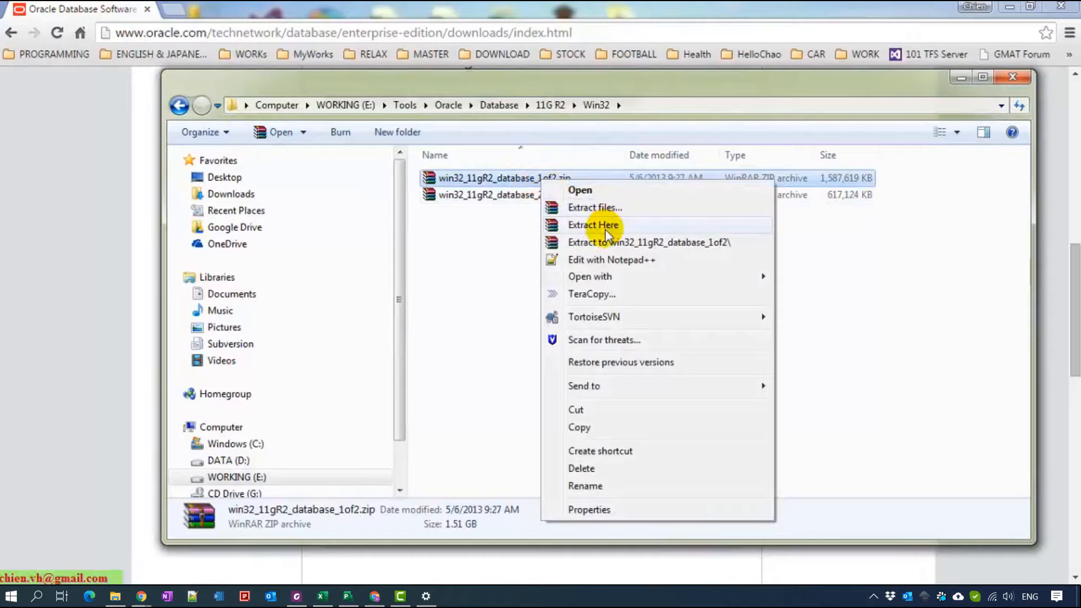
pyautogui.click(591, 225)
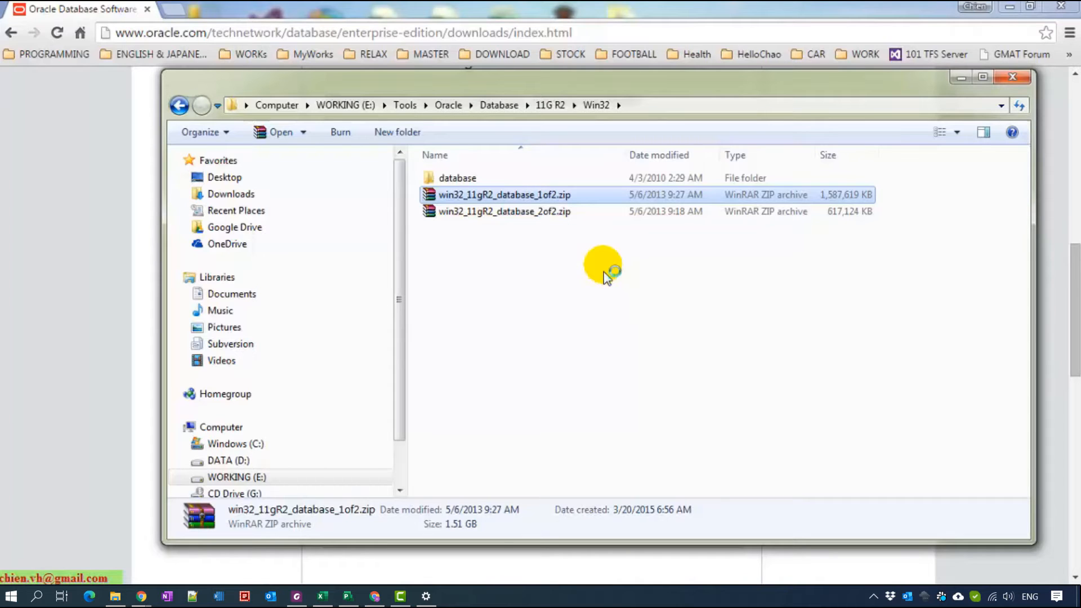
pyautogui.moveTo(551, 269)
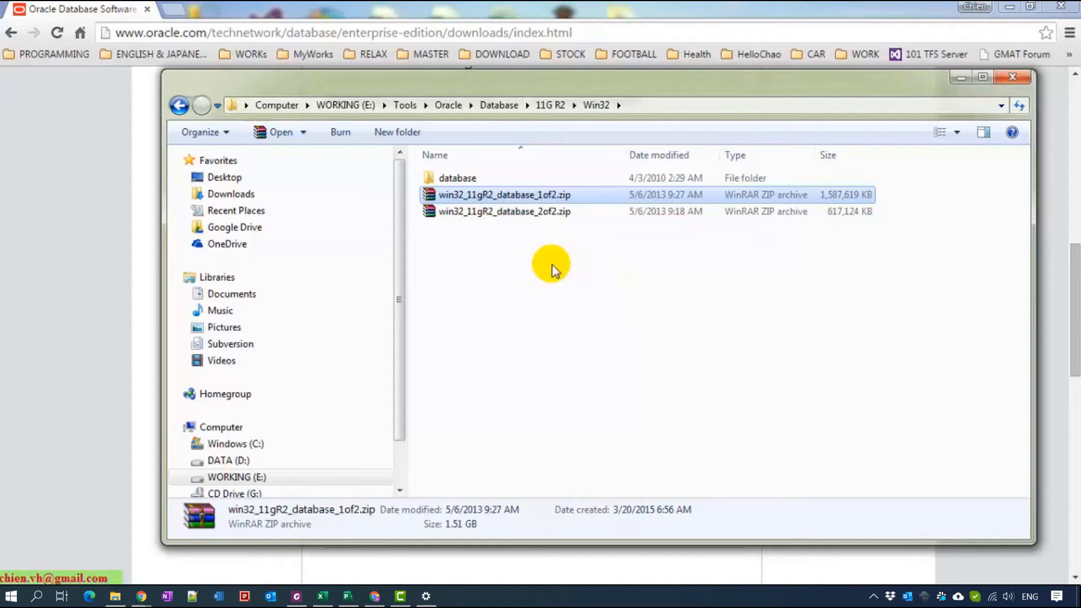
pyautogui.doubleClick(456, 177)
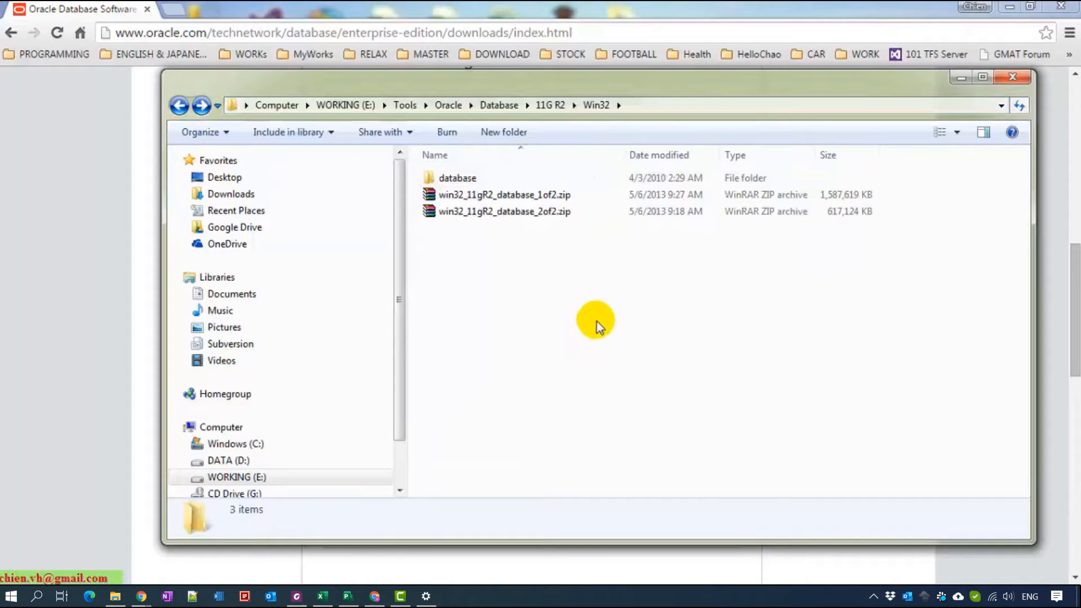
# Step: Extract win32_11gR2_database_2of2.zip with Win32 chosen as the destination folder
pyautogui.click(504, 211)
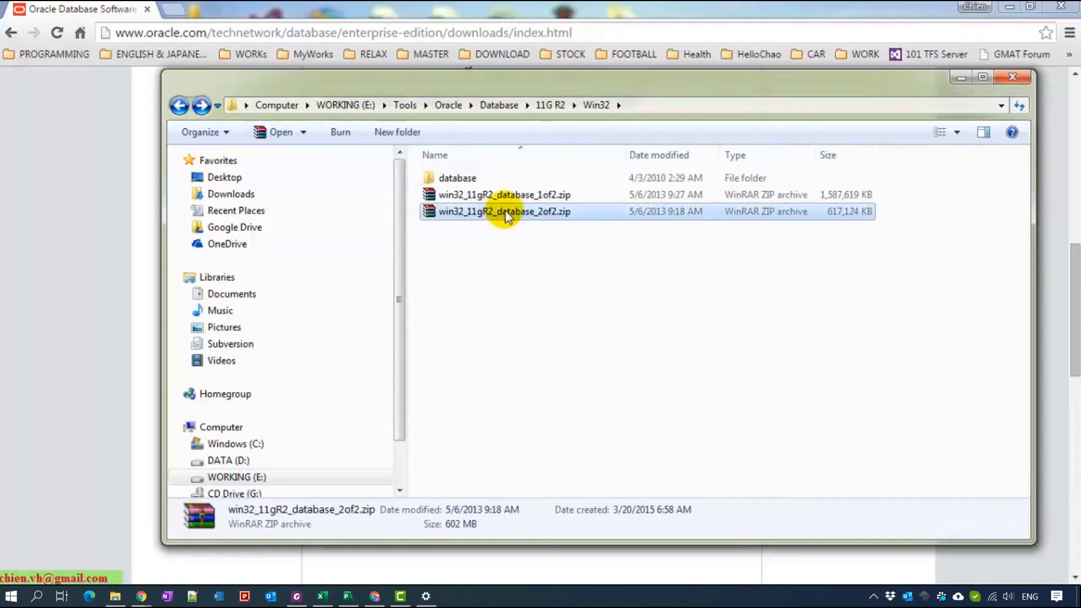
pyautogui.rightClick(503, 212)
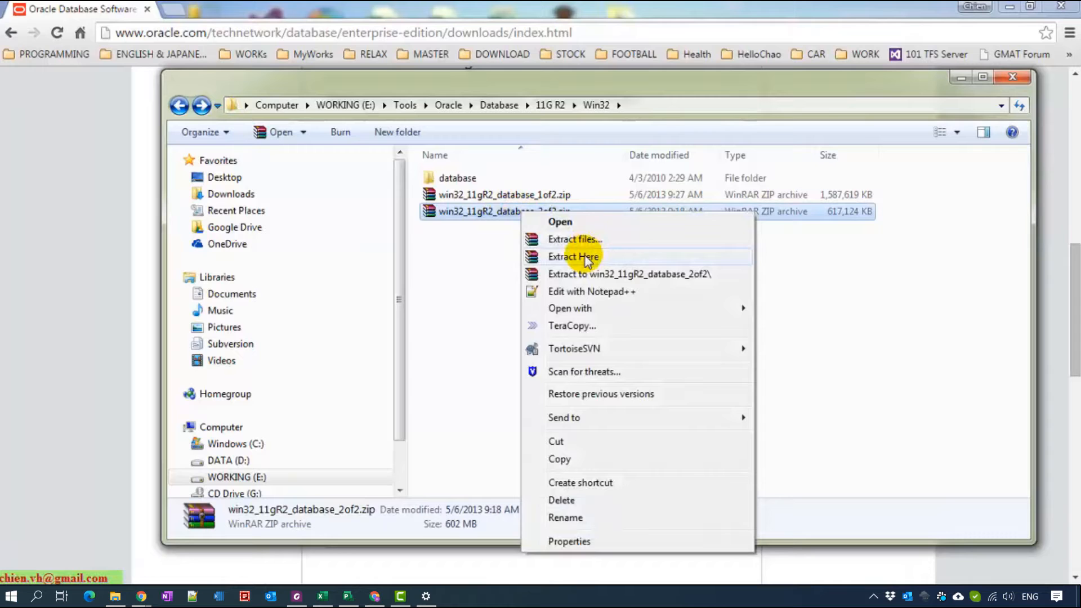
pyautogui.moveTo(585, 242)
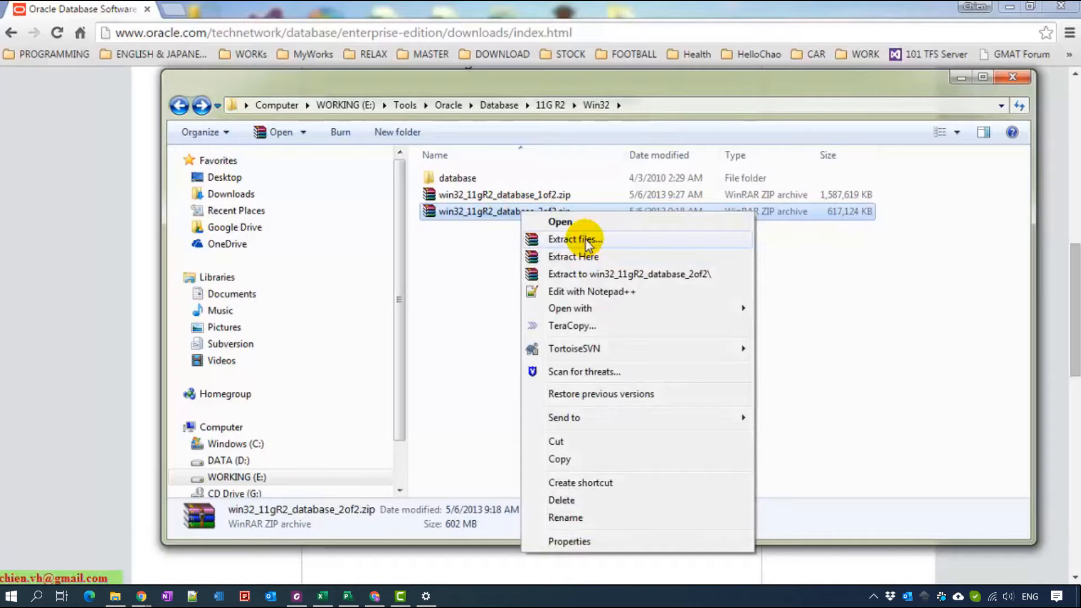
pyautogui.click(574, 239)
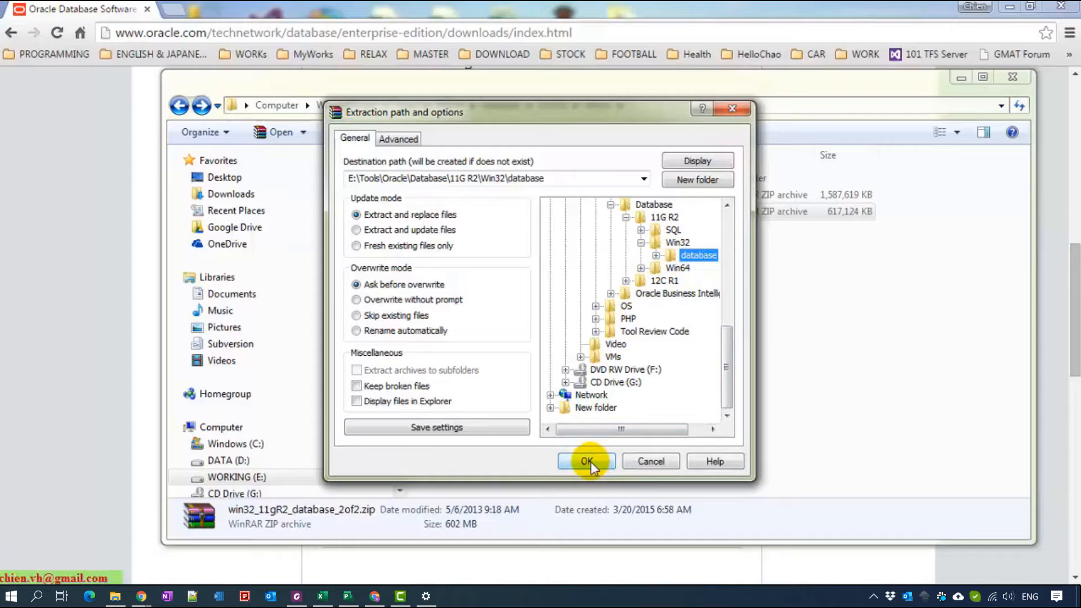
pyautogui.moveTo(710, 316)
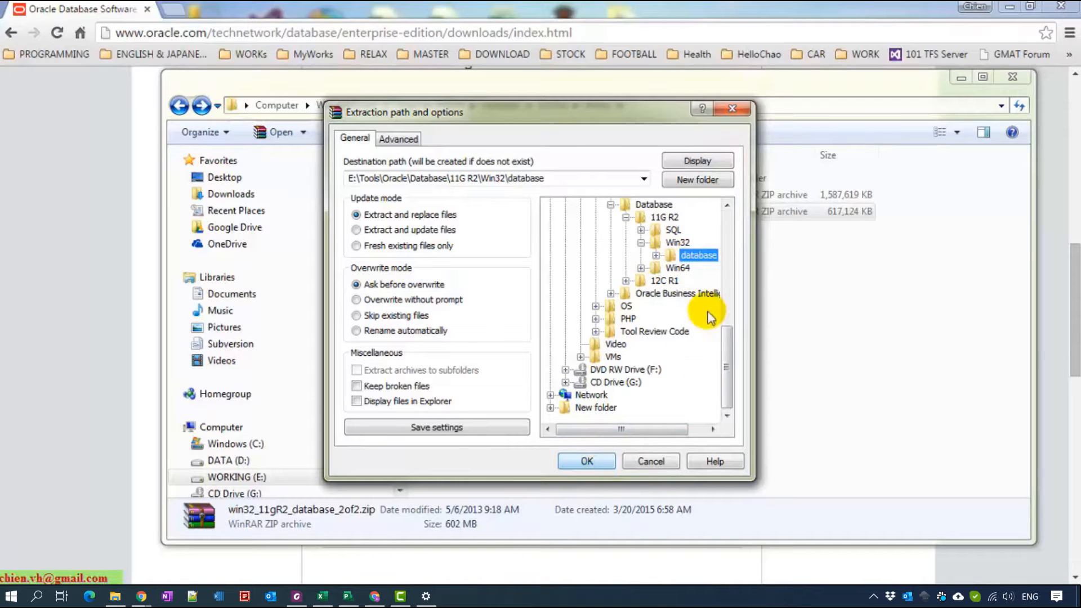
pyautogui.click(678, 242)
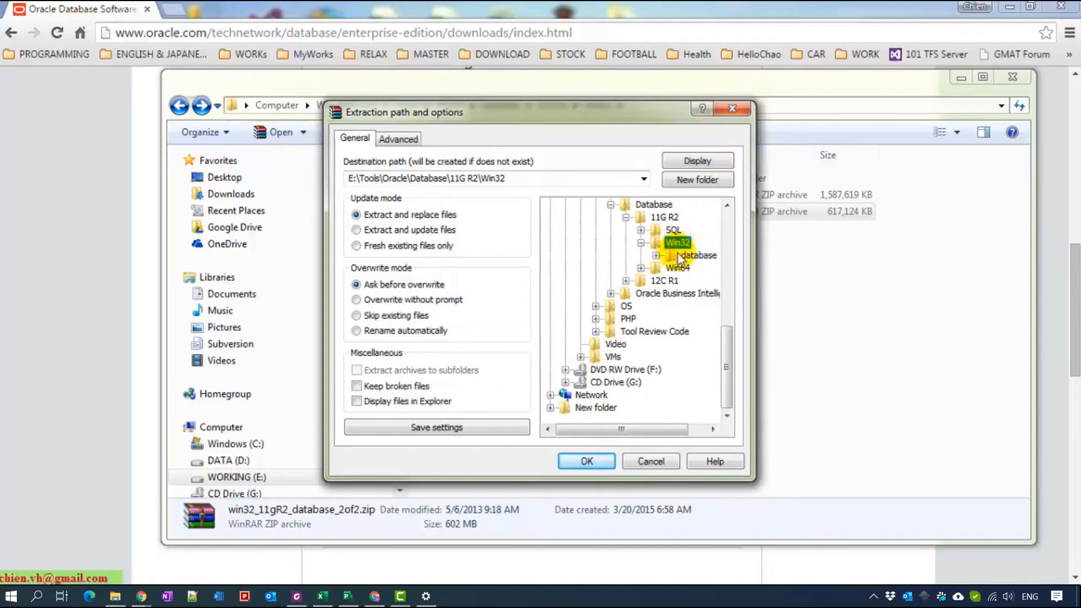
pyautogui.click(585, 461)
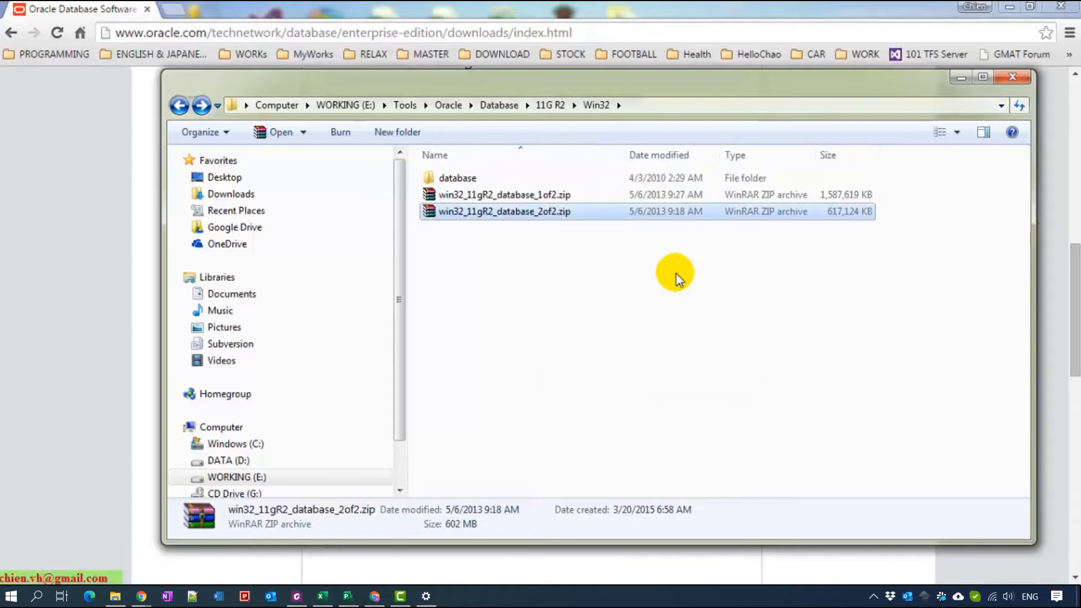
# Step: Launch setup.exe from the extracted database folder
pyautogui.doubleClick(457, 178)
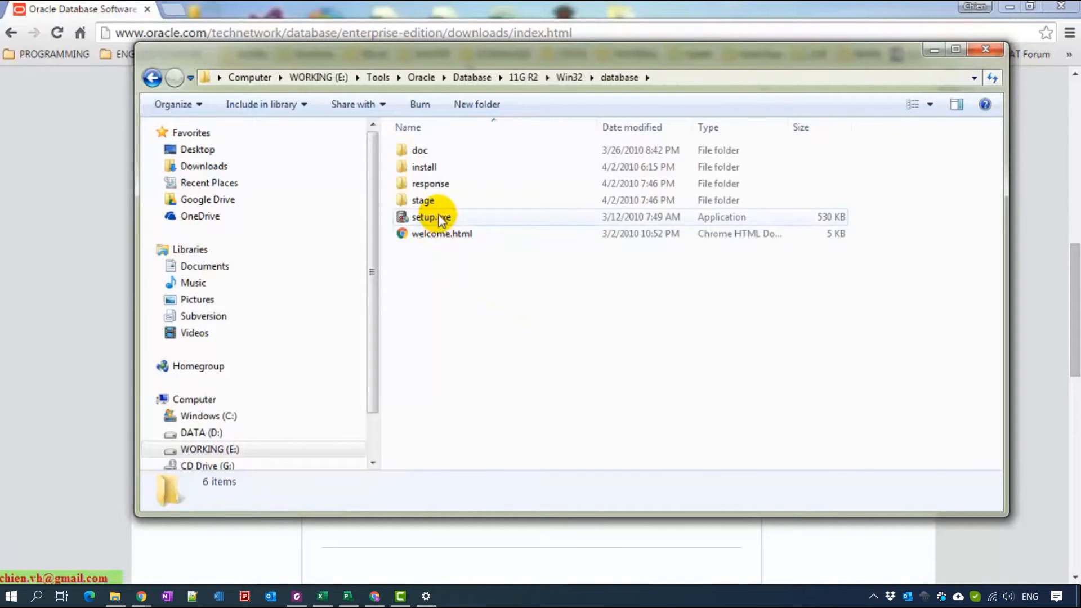
pyautogui.doubleClick(424, 216)
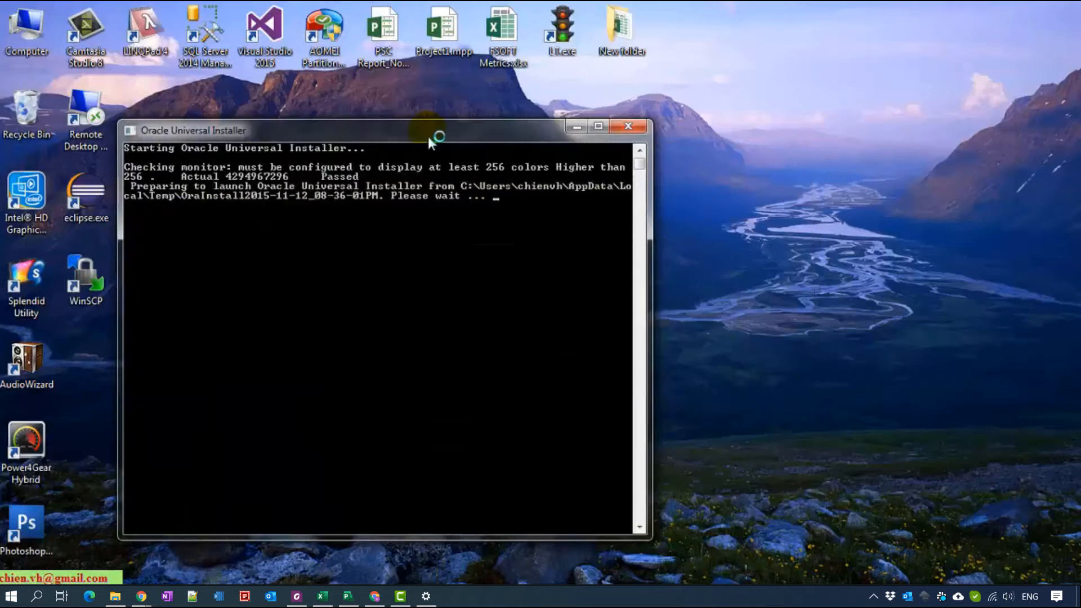
# Step: Skip security-update registration with a blank email and accept the missing-email warning
pyautogui.click(628, 126)
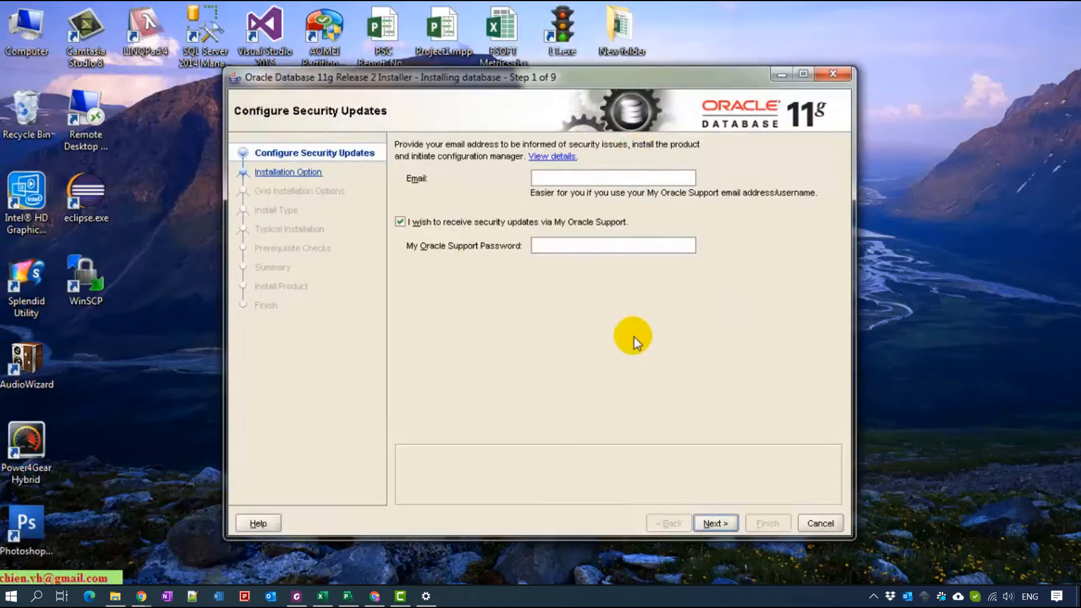
pyautogui.click(715, 523)
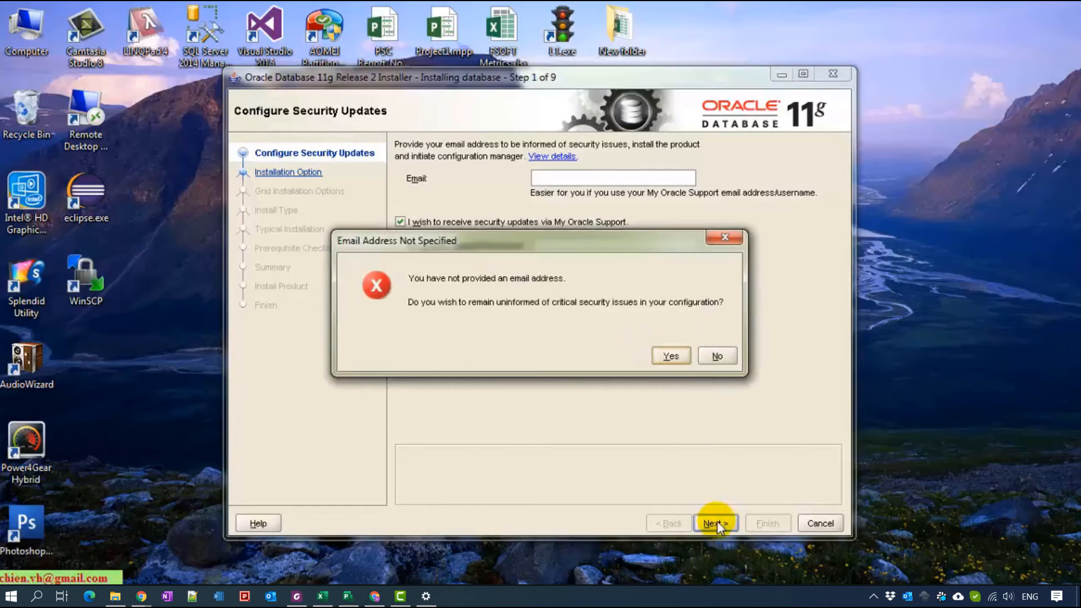
pyautogui.click(670, 356)
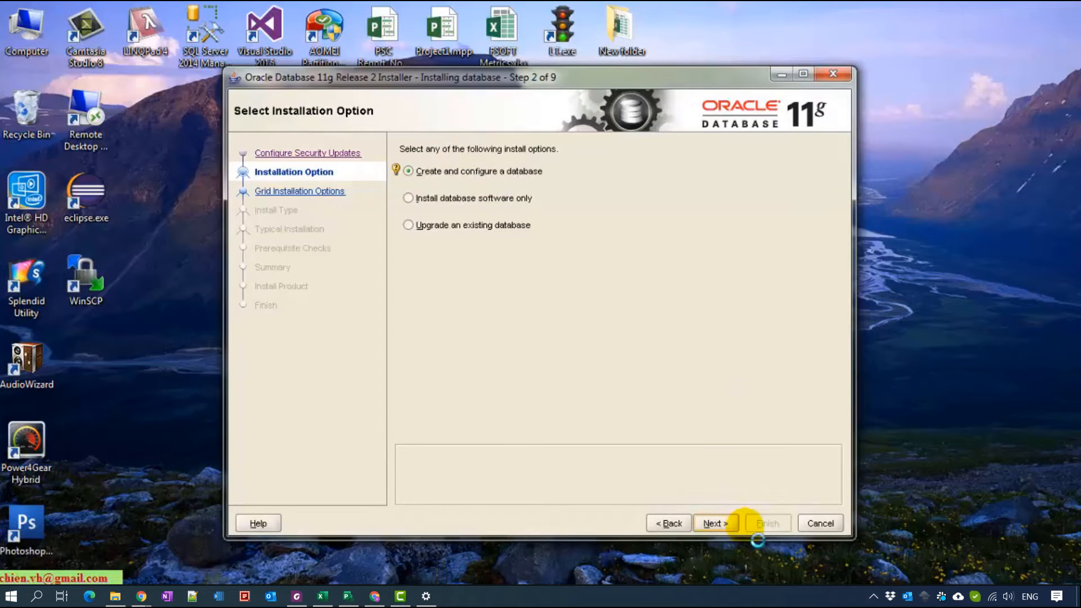
# Step: Choose 'Create and configure a database' and the Desktop Class system type
pyautogui.click(715, 522)
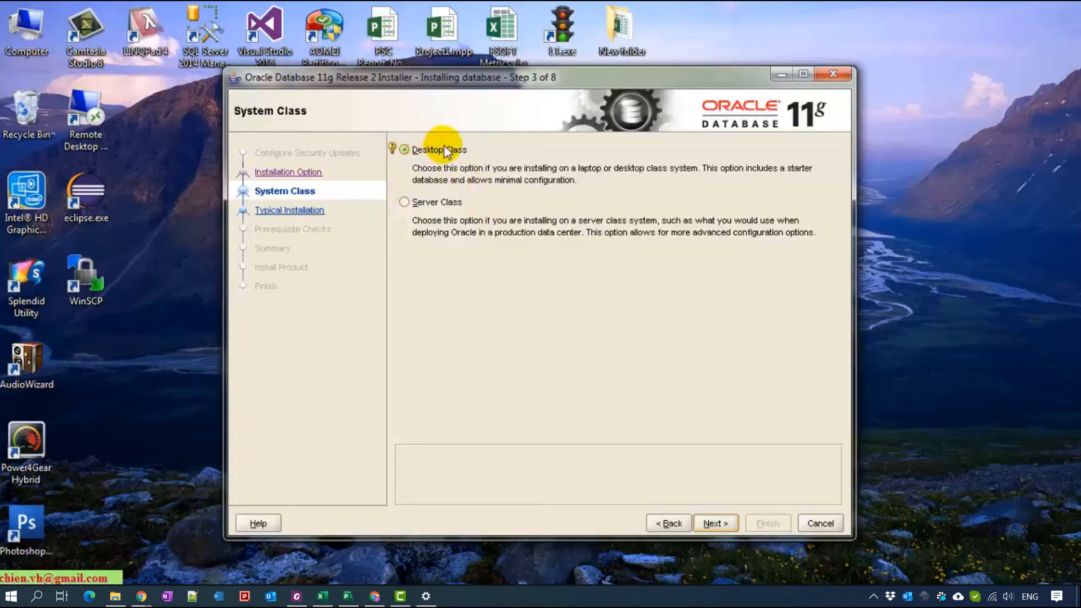
pyautogui.click(715, 523)
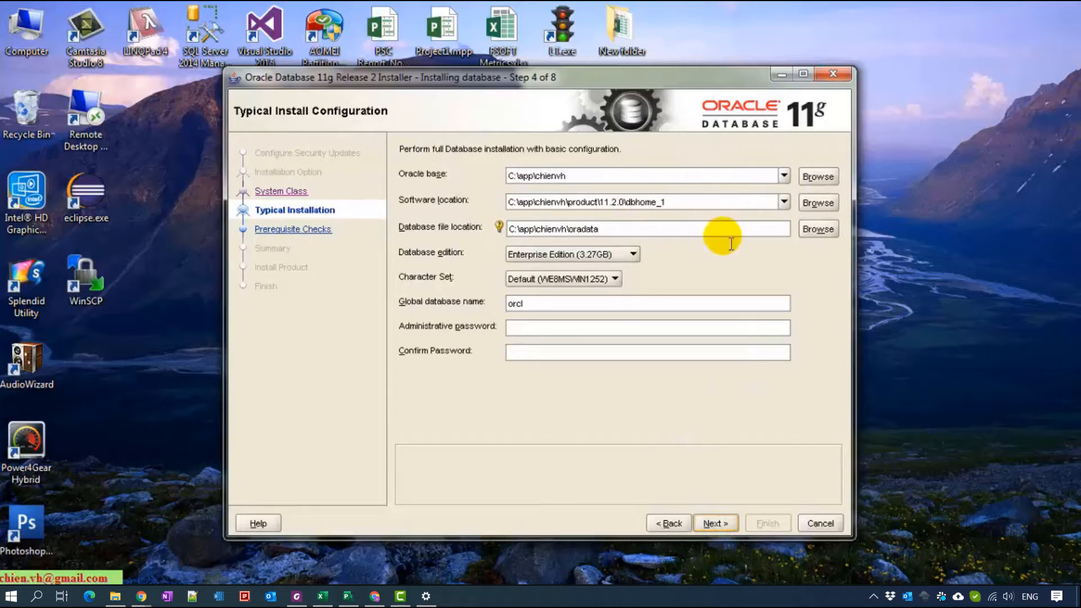
pyautogui.moveTo(569, 293)
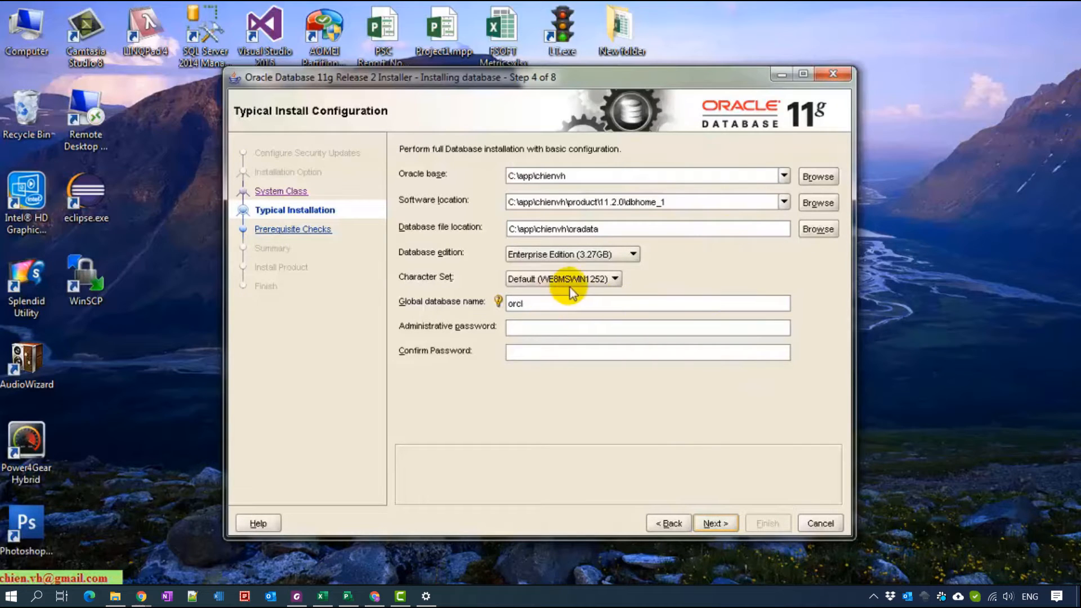
pyautogui.click(631, 254)
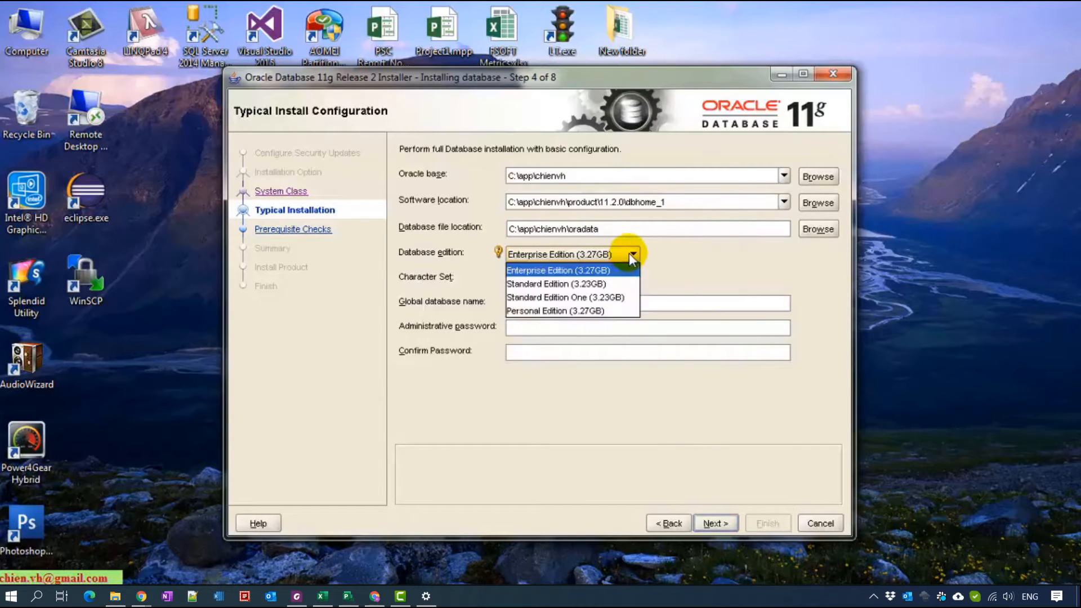
pyautogui.click(559, 269)
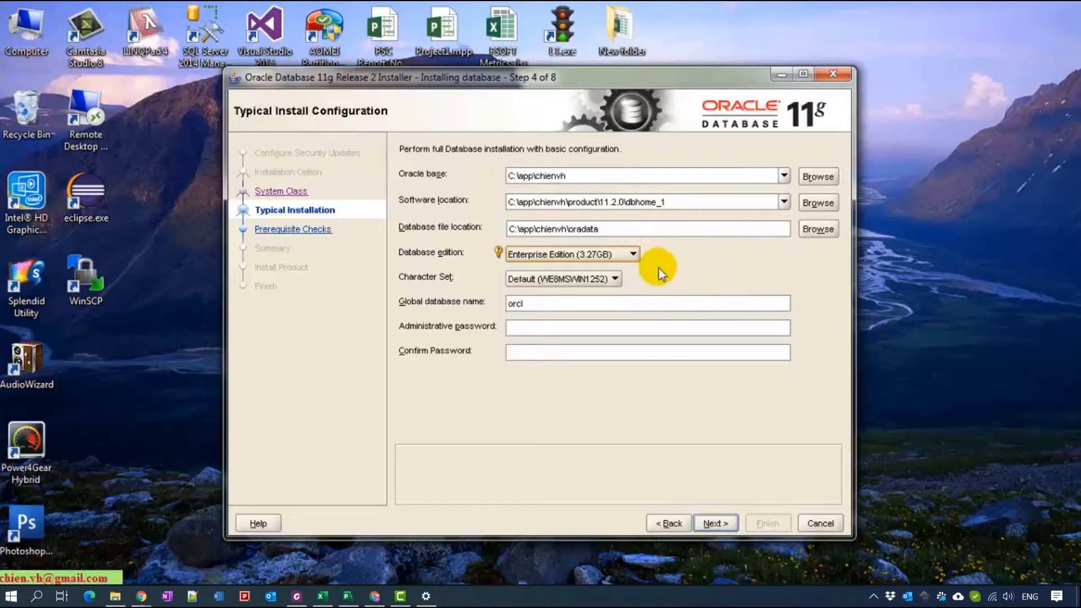
pyautogui.moveTo(433, 289)
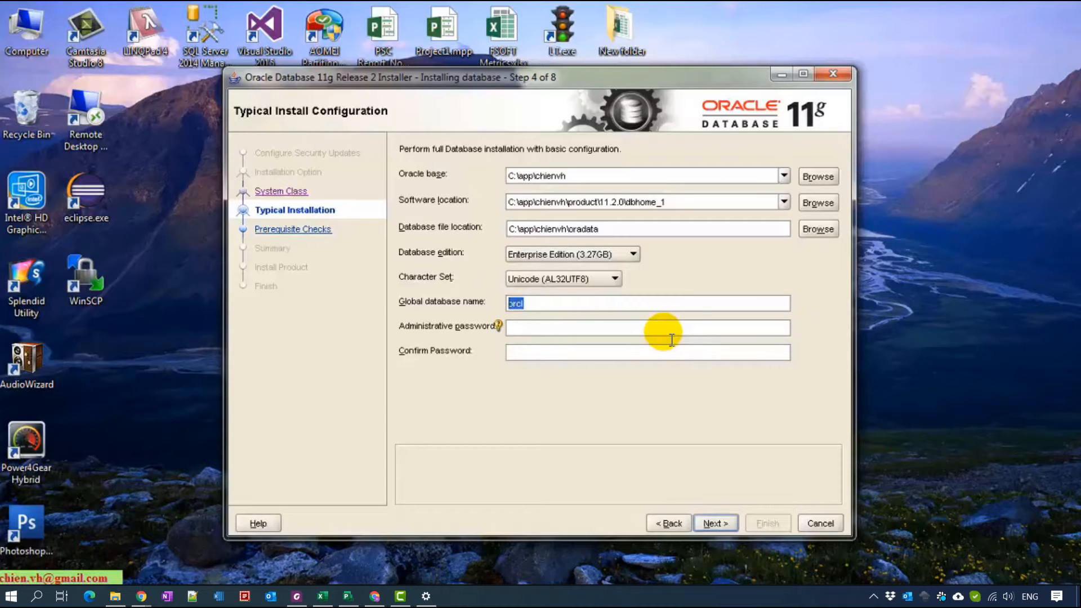
pyautogui.write('db11g')
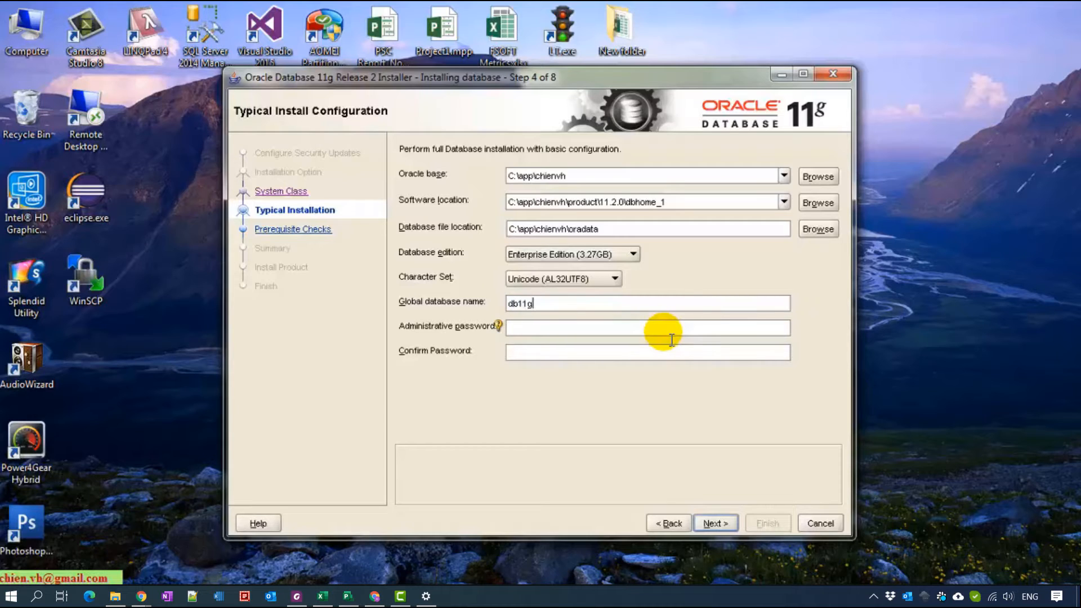
pyautogui.moveTo(703, 313)
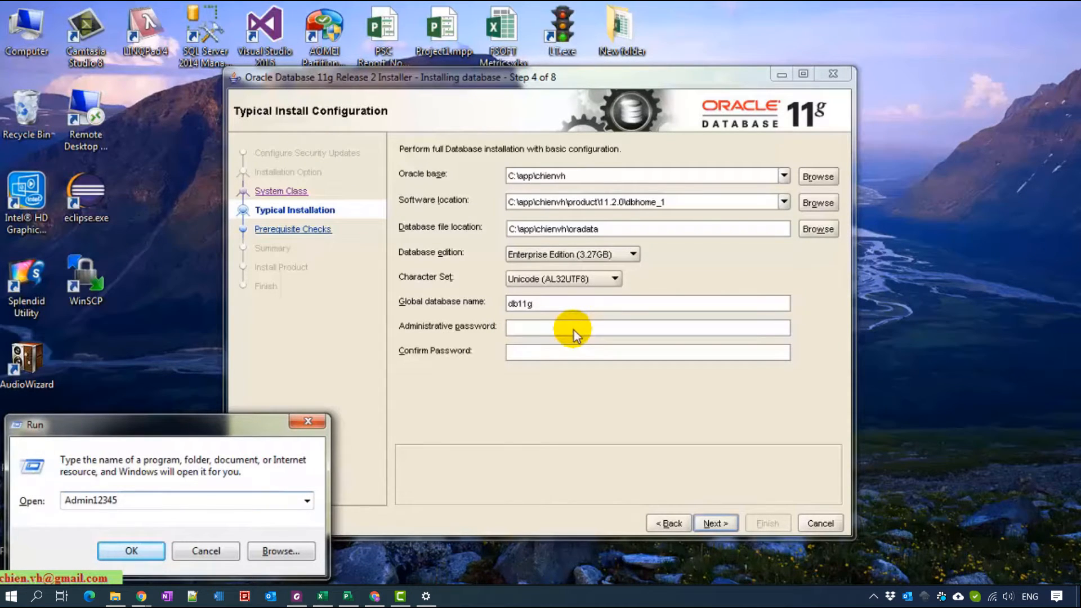
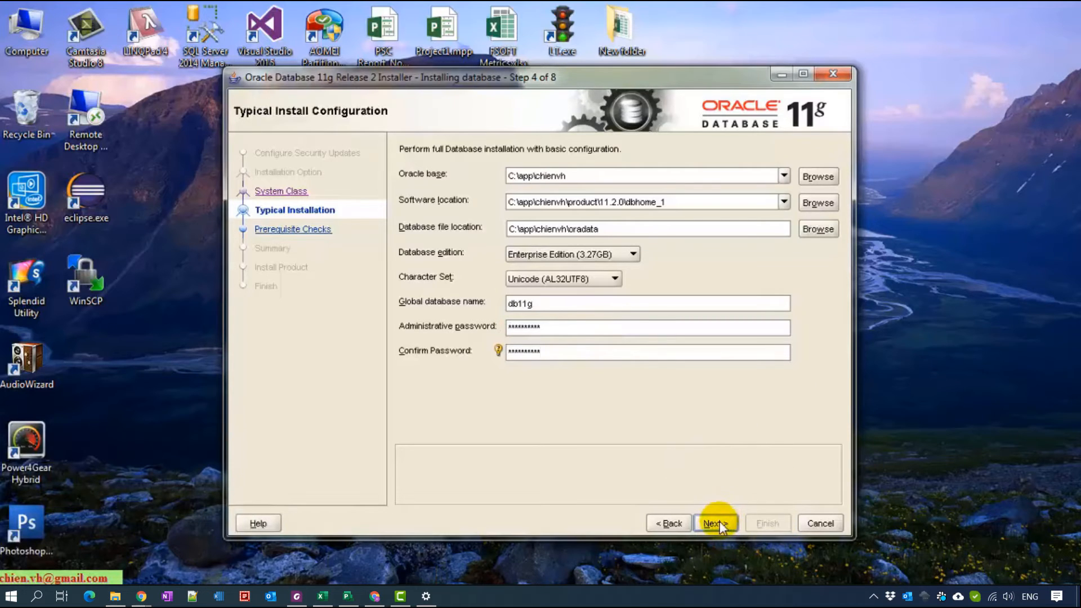
pyautogui.click(715, 522)
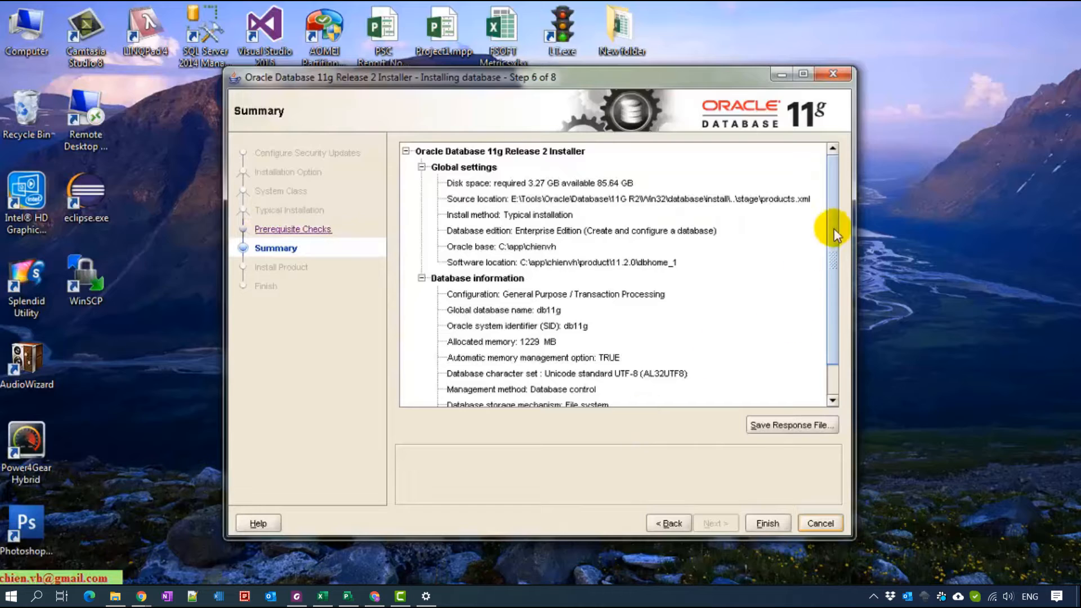
pyautogui.moveTo(838, 209)
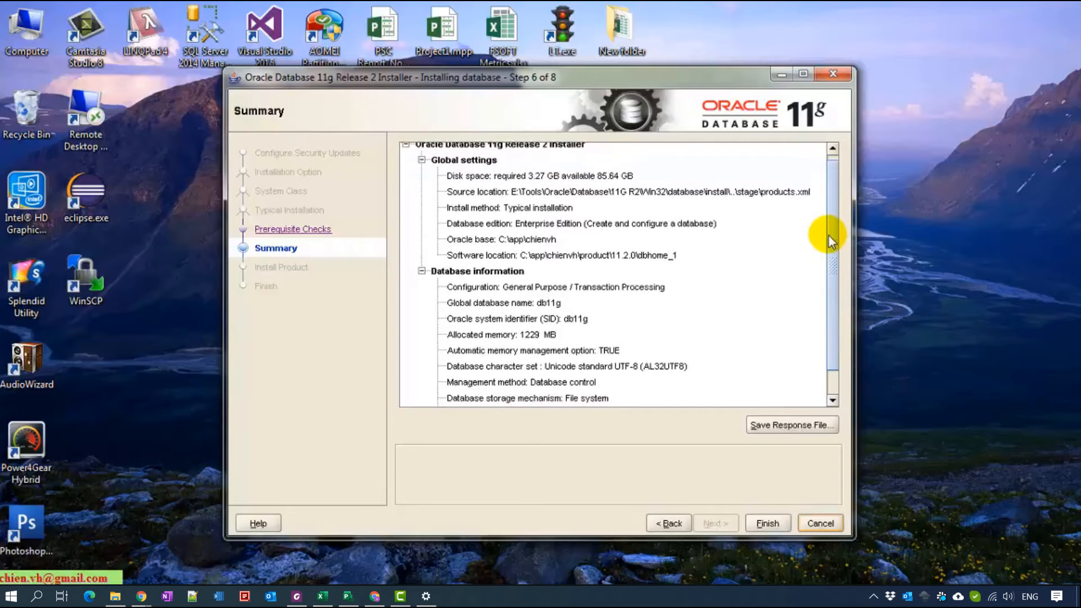
# Step: Save the summary as db.rsp on the desktop and start the installation
pyautogui.scroll(-3)
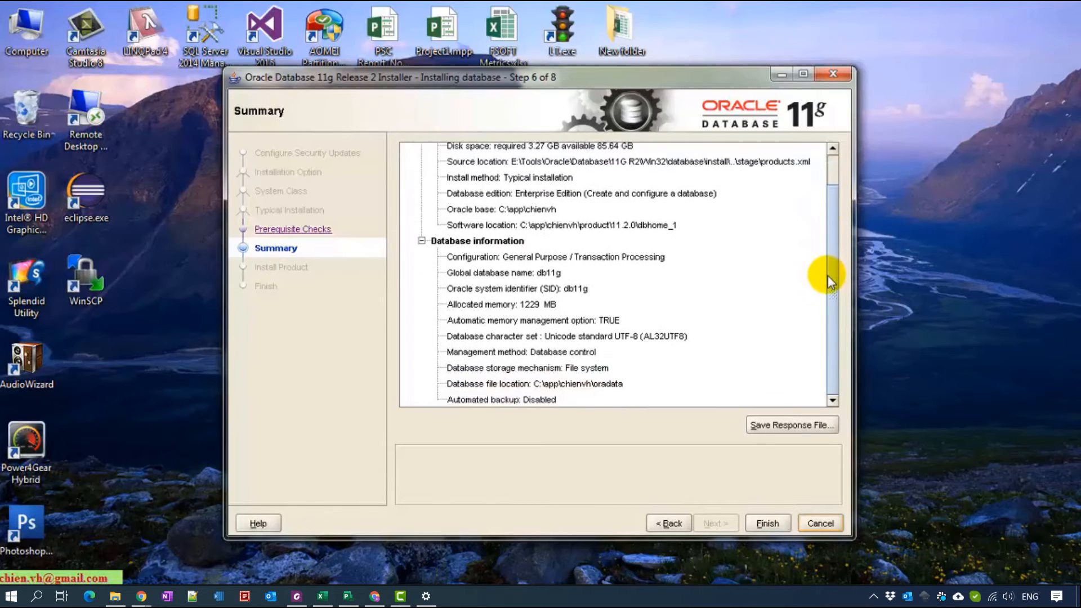
pyautogui.moveTo(537, 261)
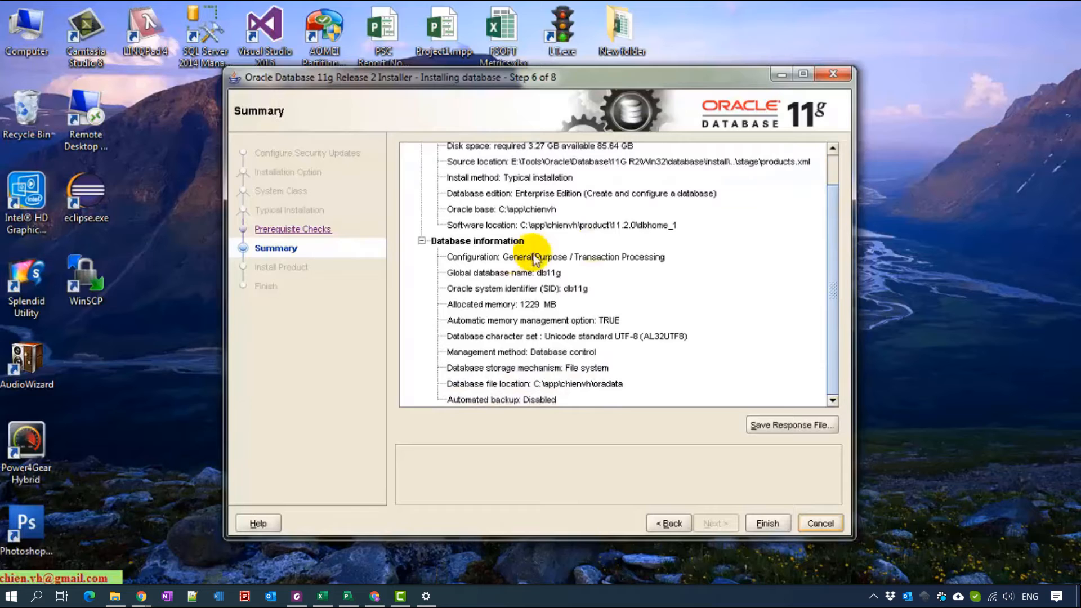
pyautogui.click(790, 424)
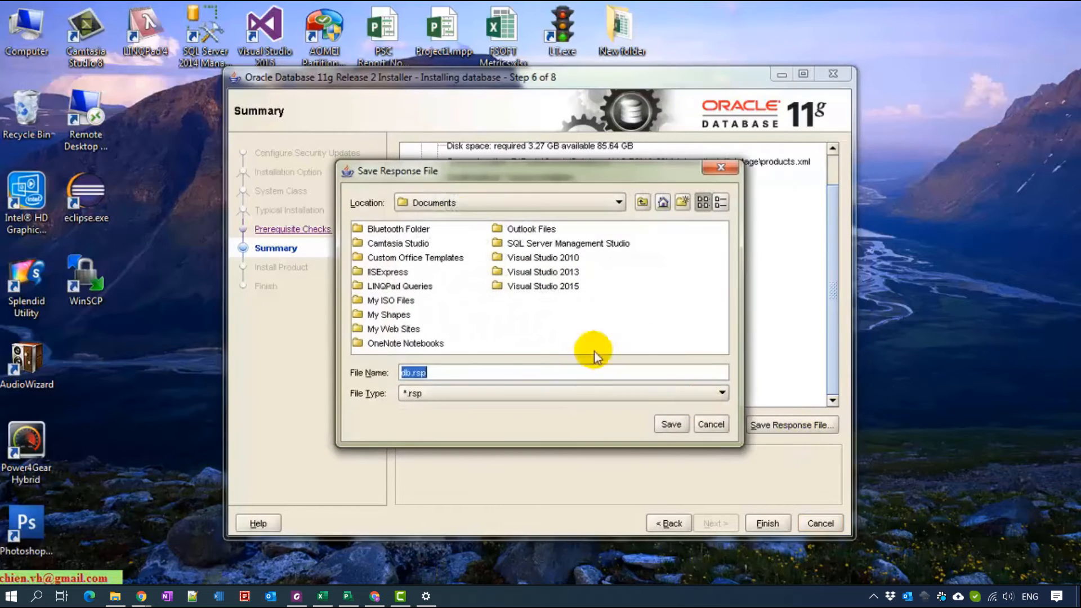
pyautogui.click(618, 203)
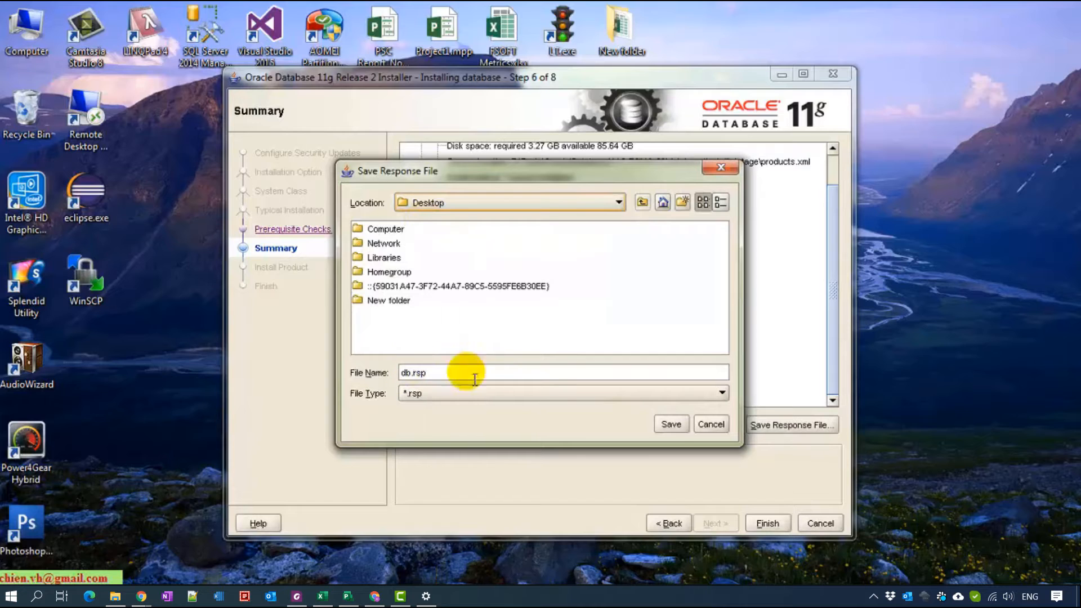
pyautogui.click(669, 424)
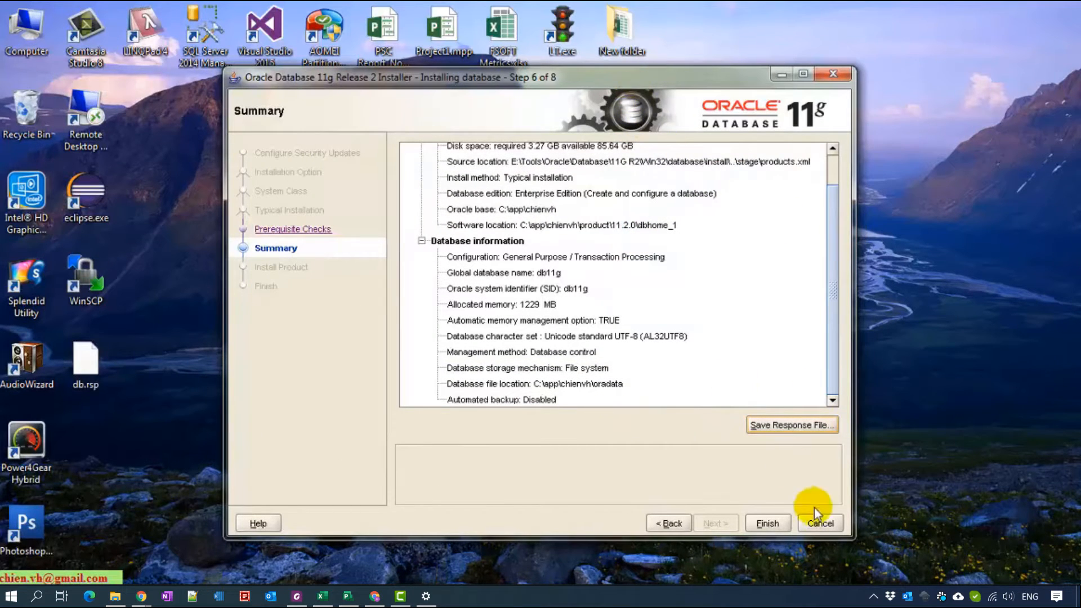
pyautogui.click(768, 522)
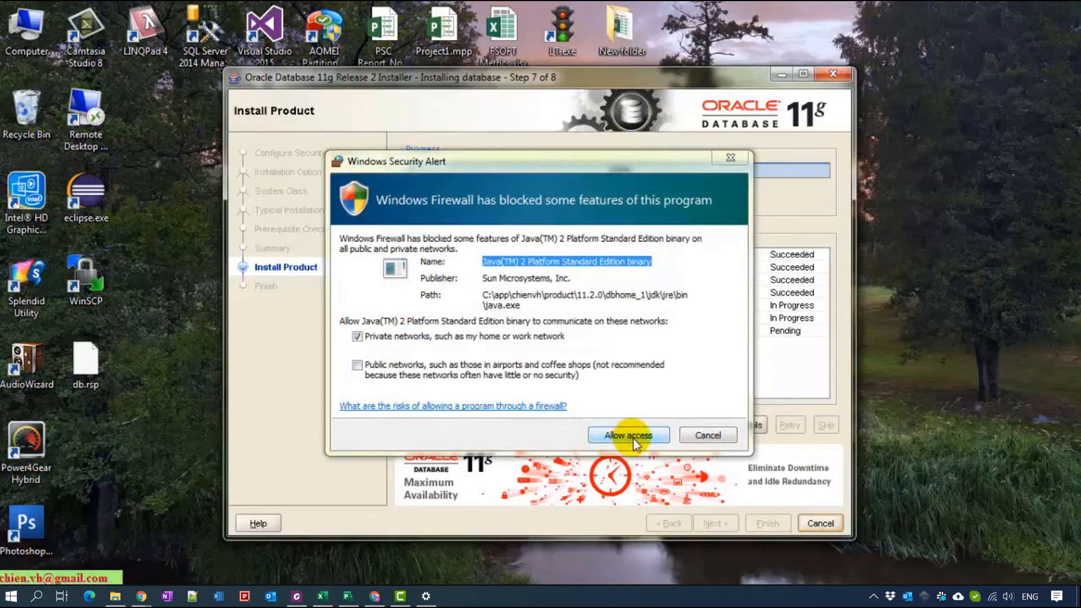
# Step: Allow the Java binary private-network access while the db11g database is created
pyautogui.click(627, 436)
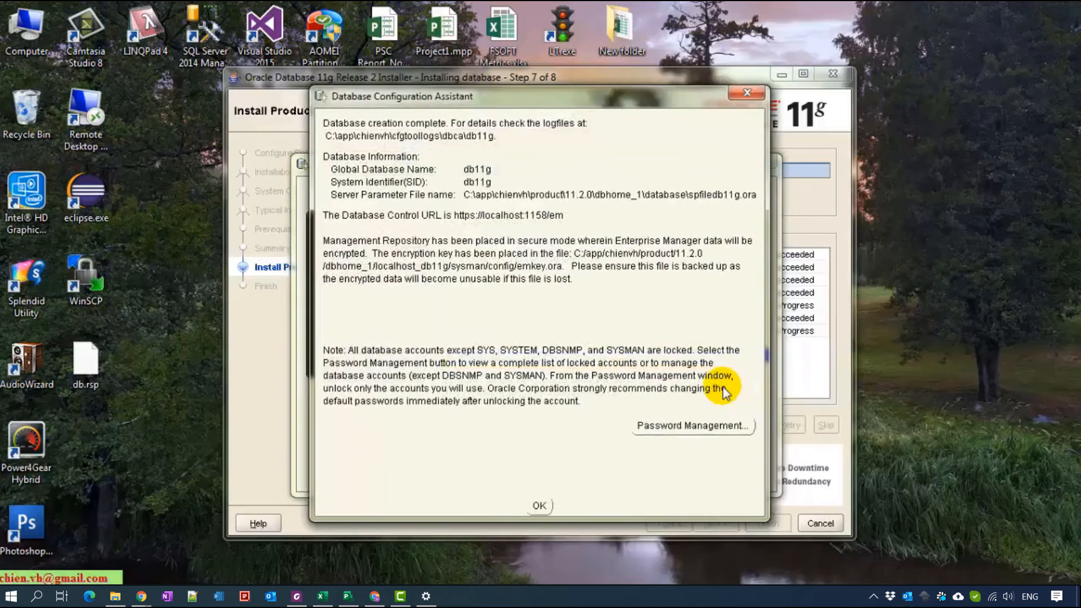
pyautogui.moveTo(504, 150)
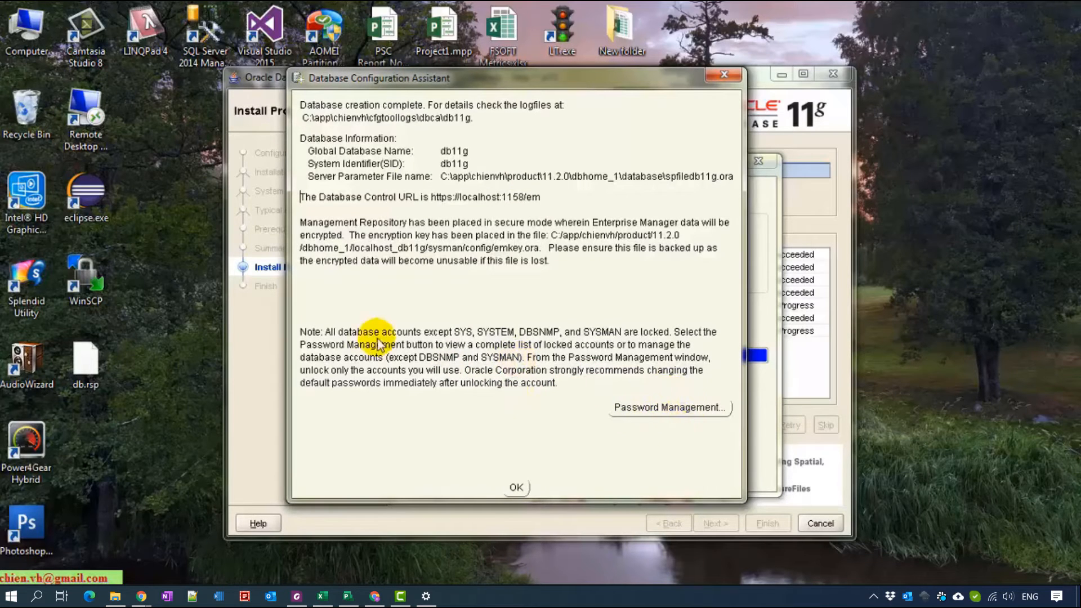
pyautogui.moveTo(669, 407)
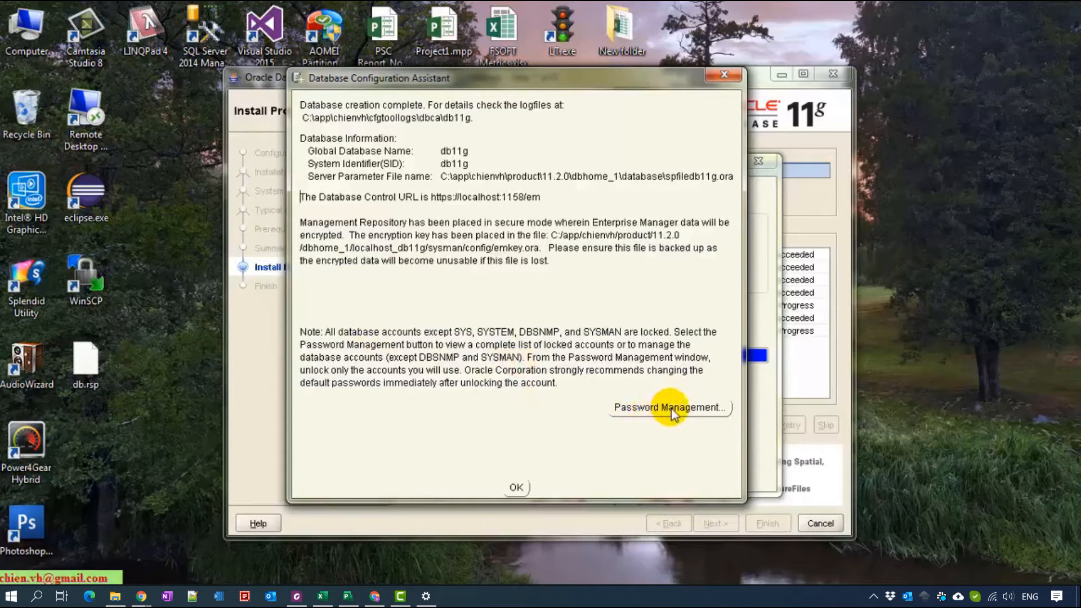
# Step: Open Password Management in the Database Configuration Assistant dialog
pyautogui.click(669, 407)
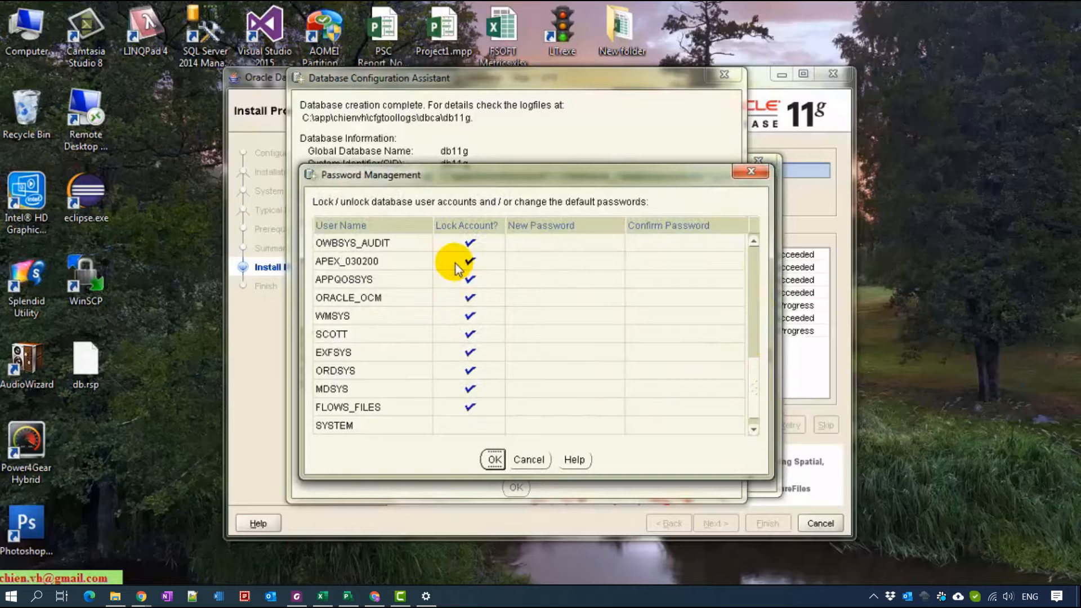
pyautogui.moveTo(472, 249)
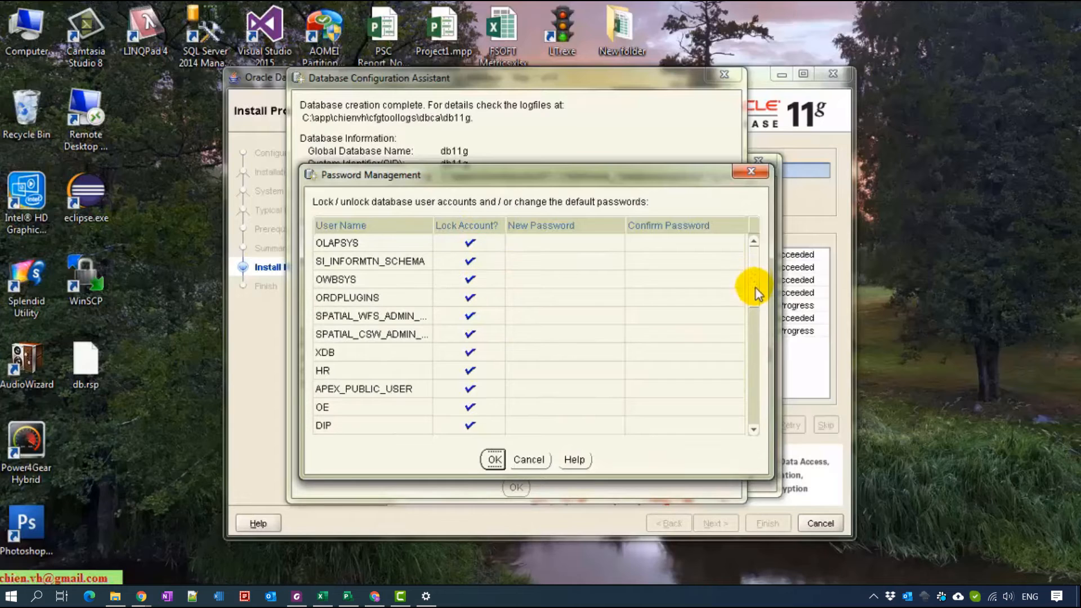
pyautogui.moveTo(753, 281)
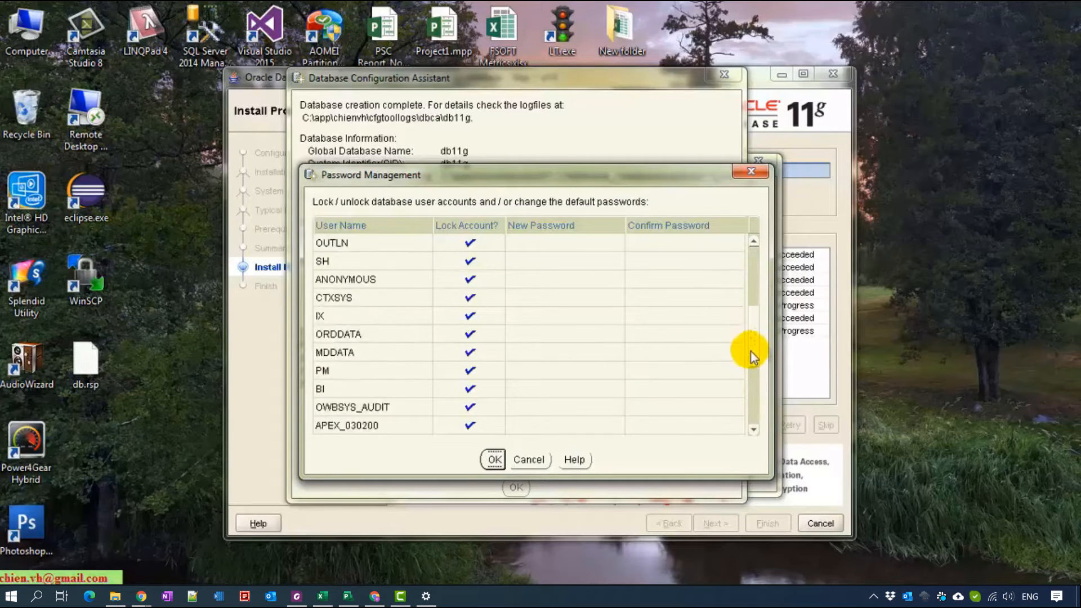
# Step: Unlock the HR account and enter and confirm its new password
pyautogui.scroll(-3)
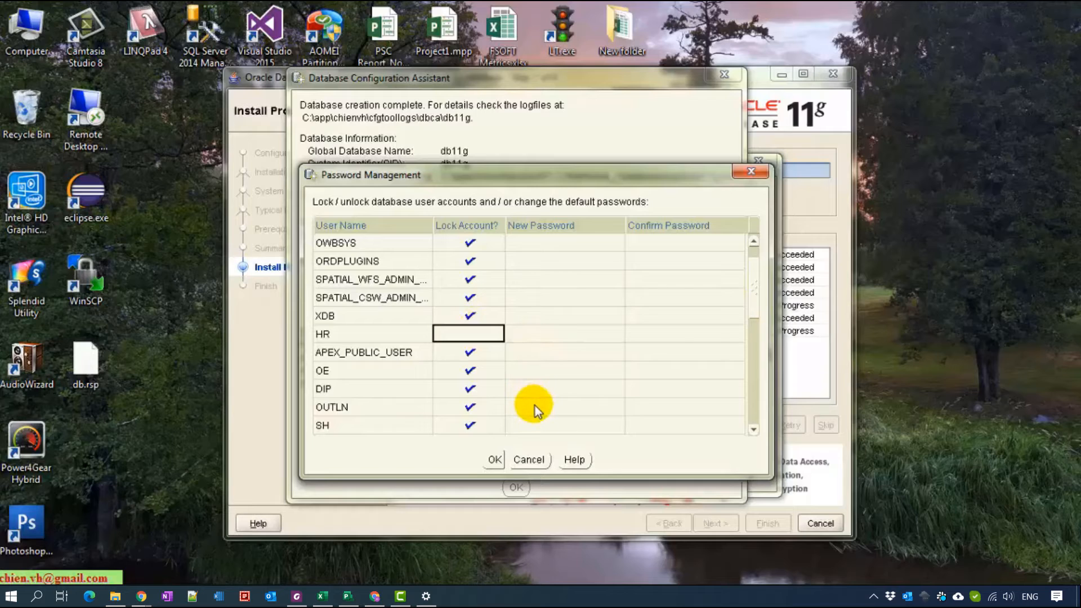
pyautogui.moveTo(527, 331)
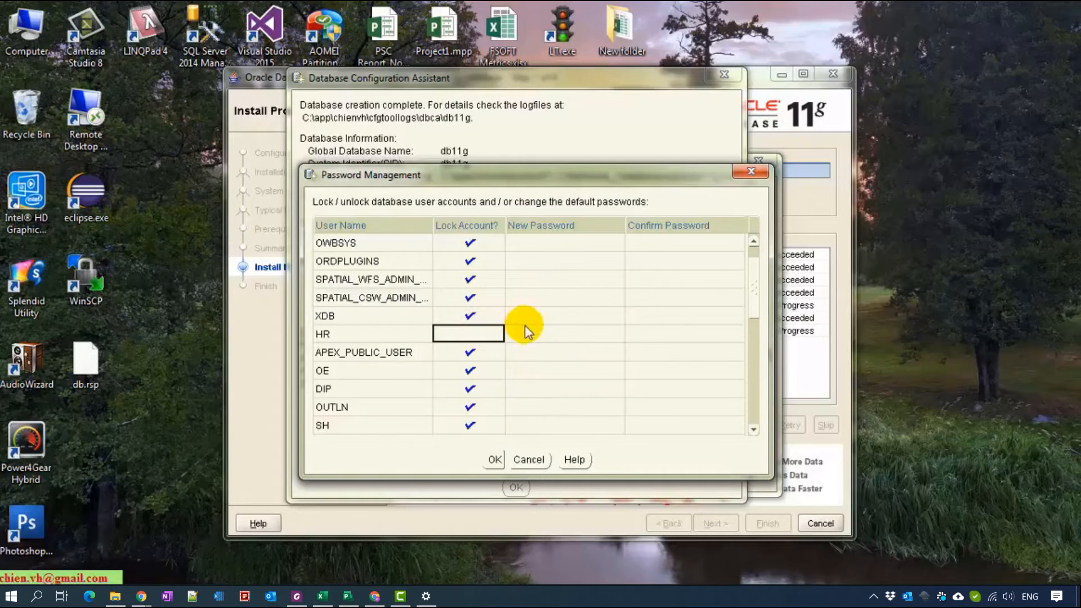
pyautogui.click(562, 335)
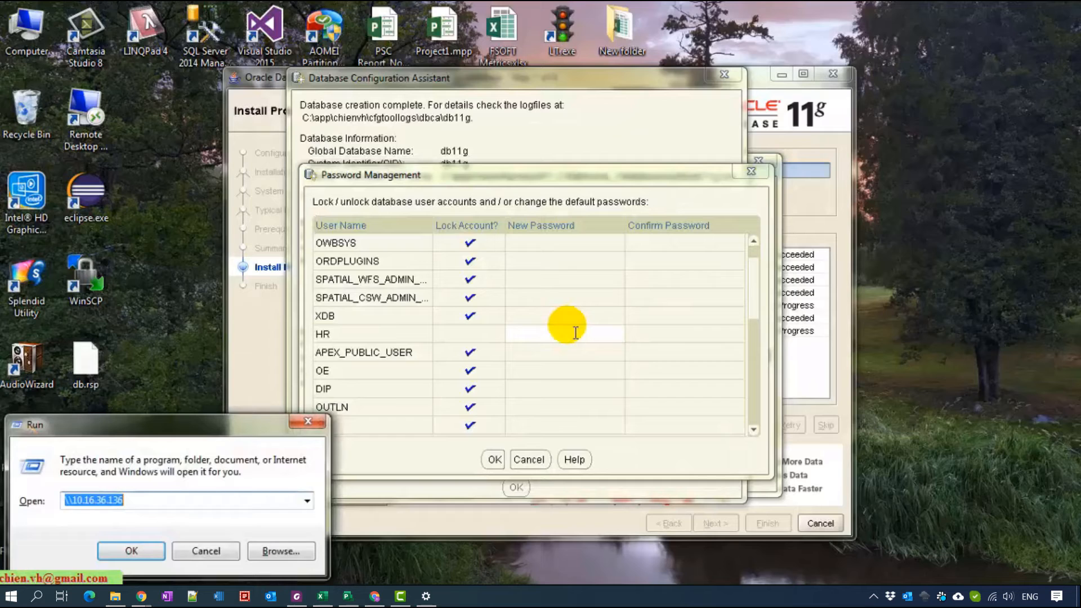
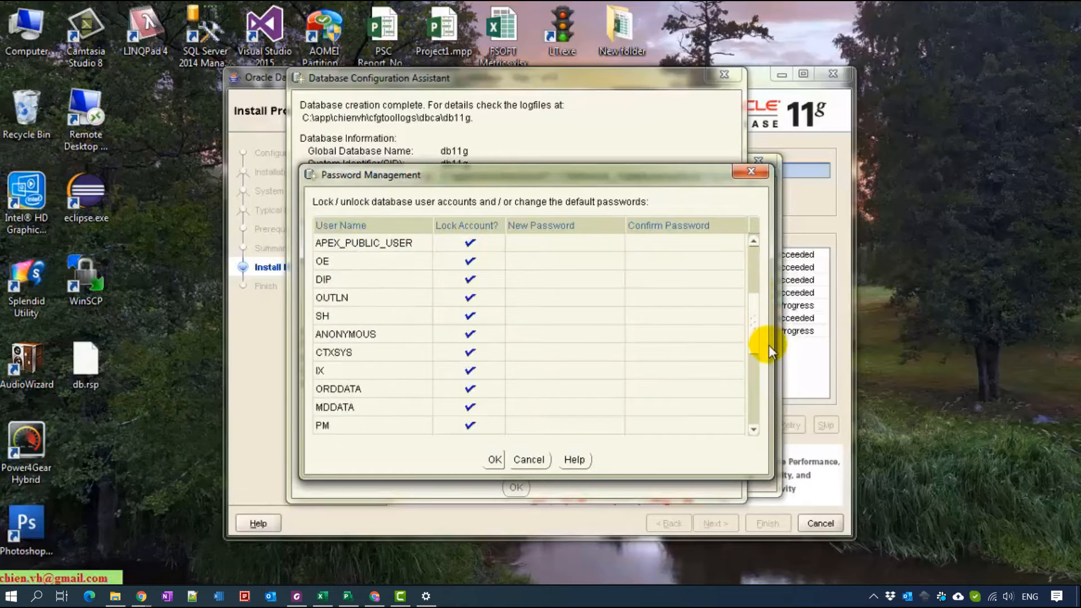
# Step: Apply the HR account changes and dismiss the database creation summary
pyautogui.scroll(-3)
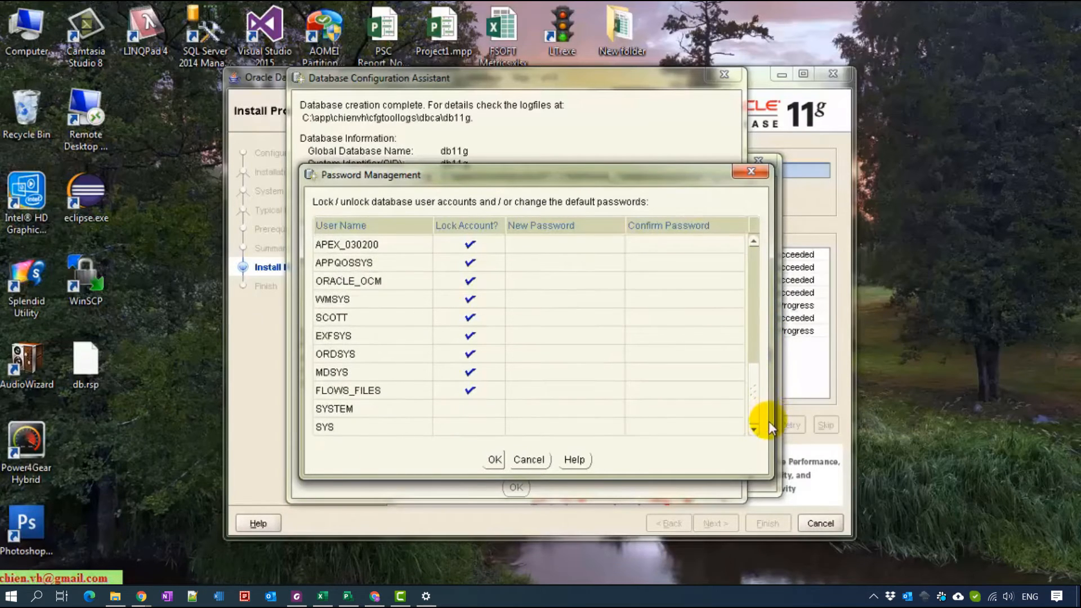
pyautogui.click(494, 459)
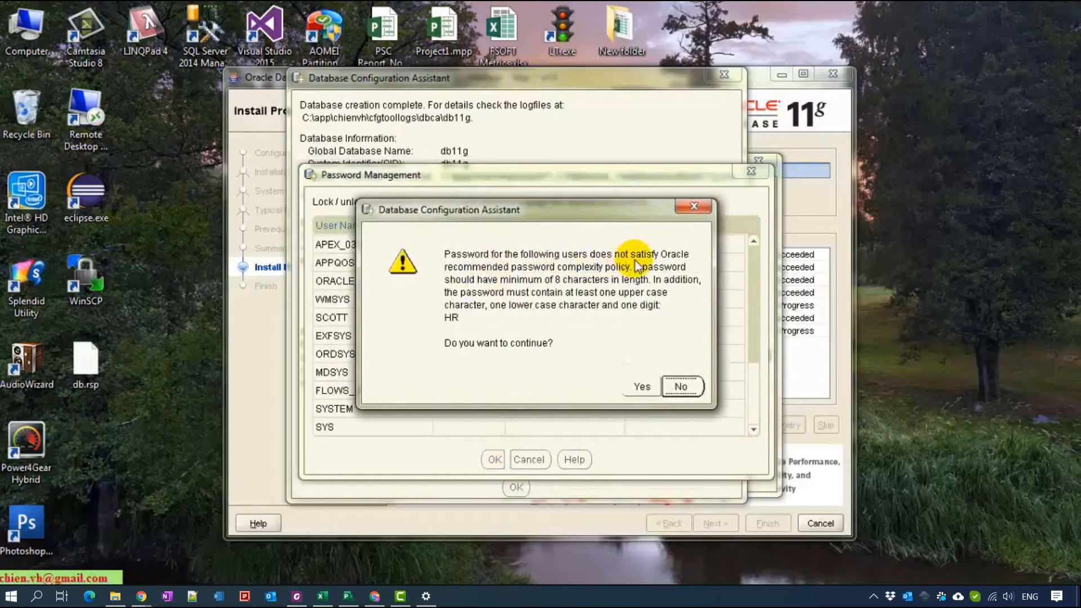
pyautogui.moveTo(654, 283)
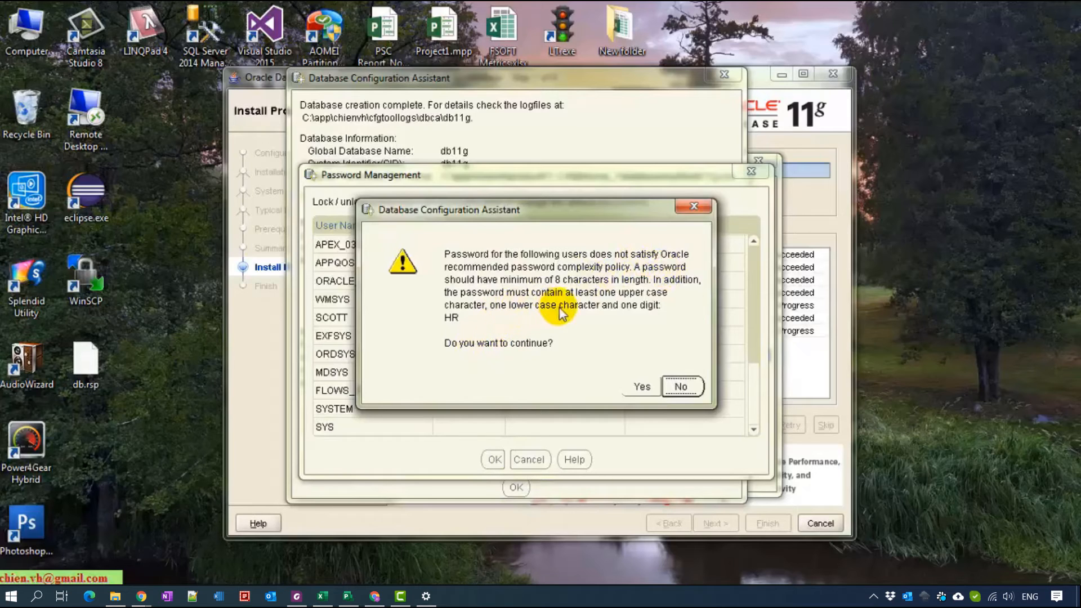
pyautogui.moveTo(641, 317)
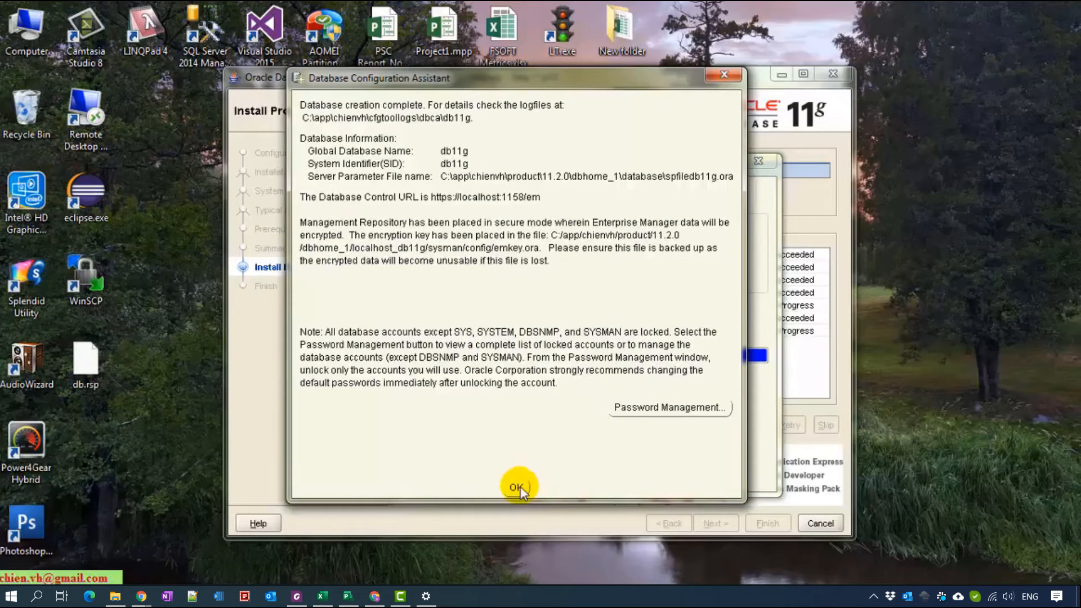
pyautogui.click(518, 486)
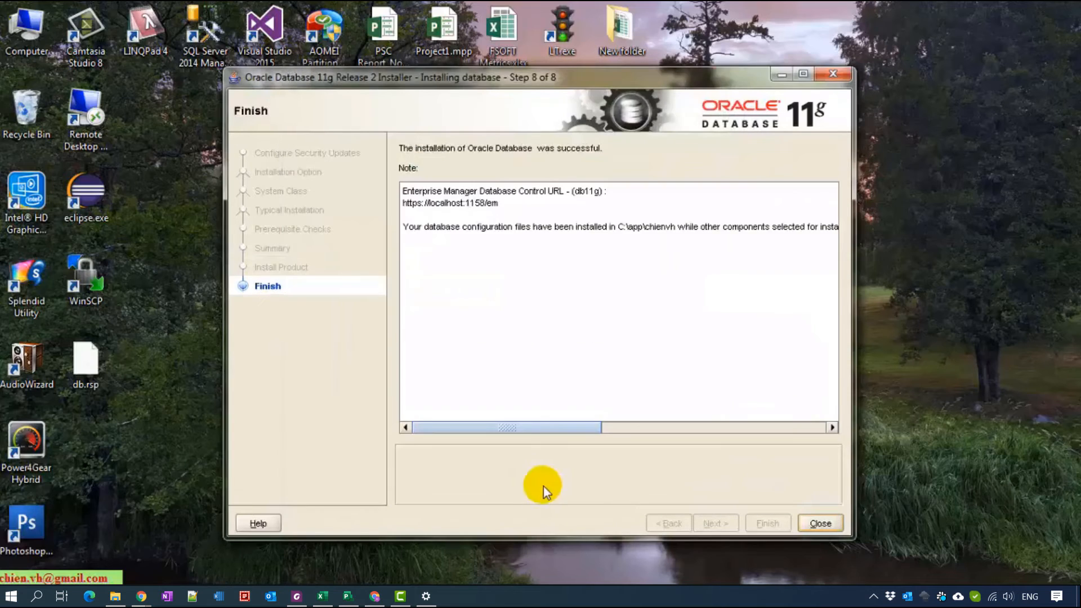
pyautogui.moveTo(542, 431)
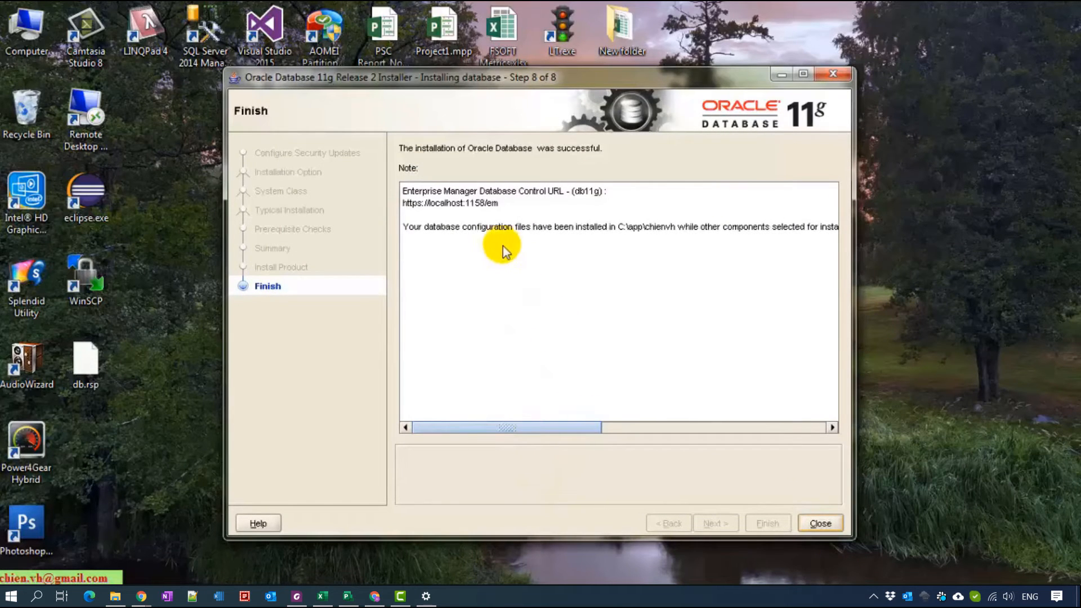
pyautogui.moveTo(427, 217)
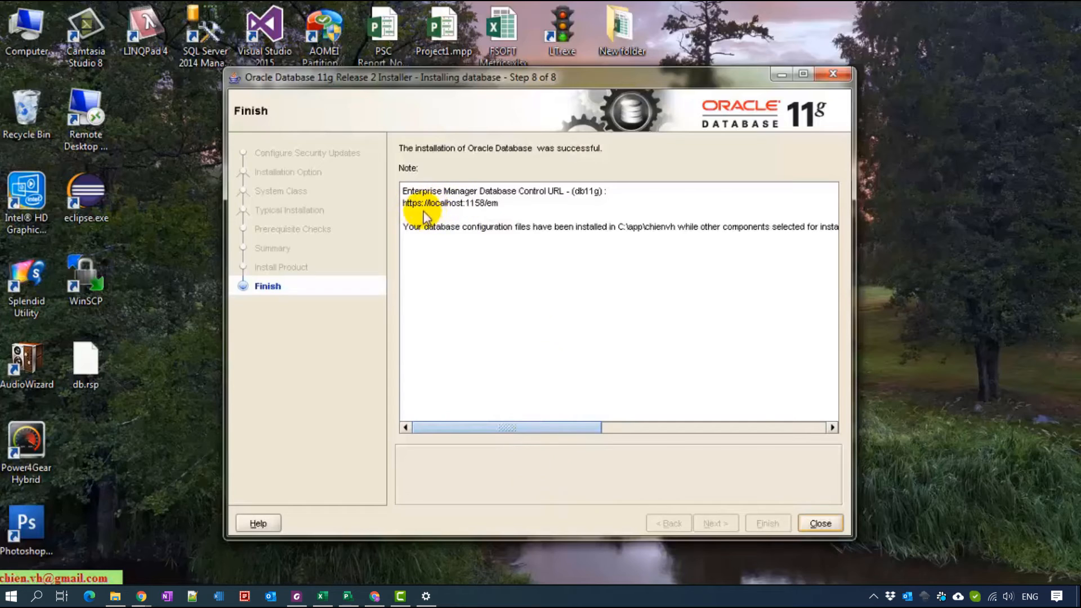
pyautogui.moveTo(497, 214)
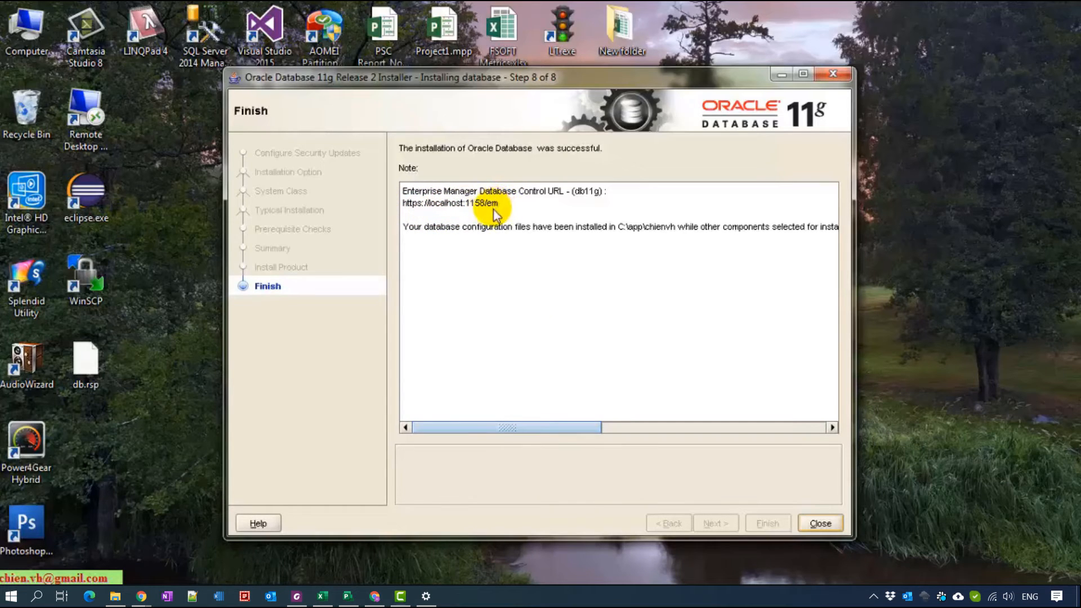
pyautogui.doubleClick(449, 202)
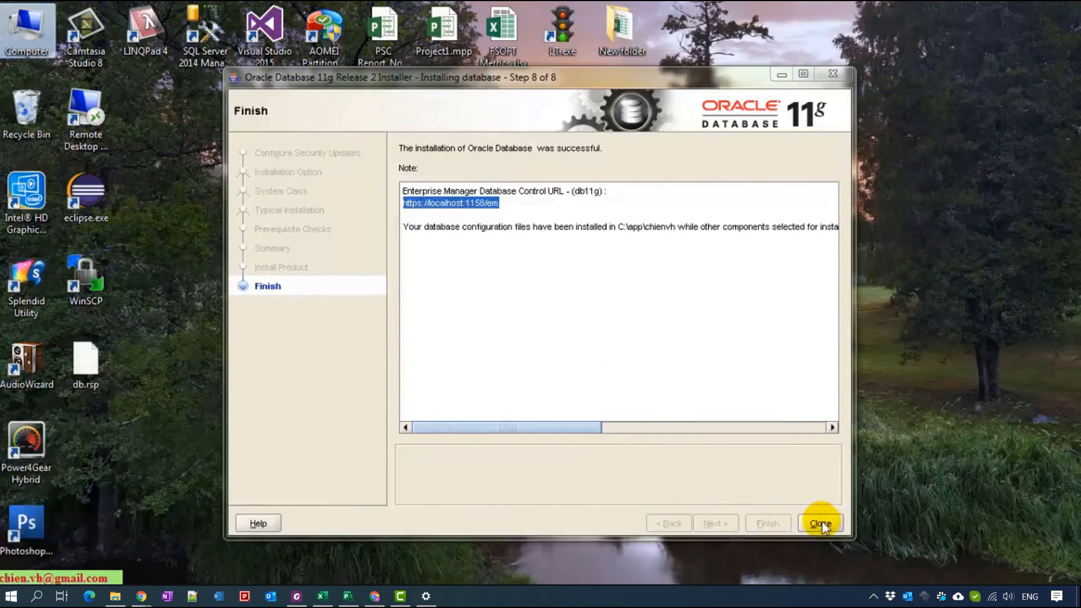
pyautogui.click(820, 523)
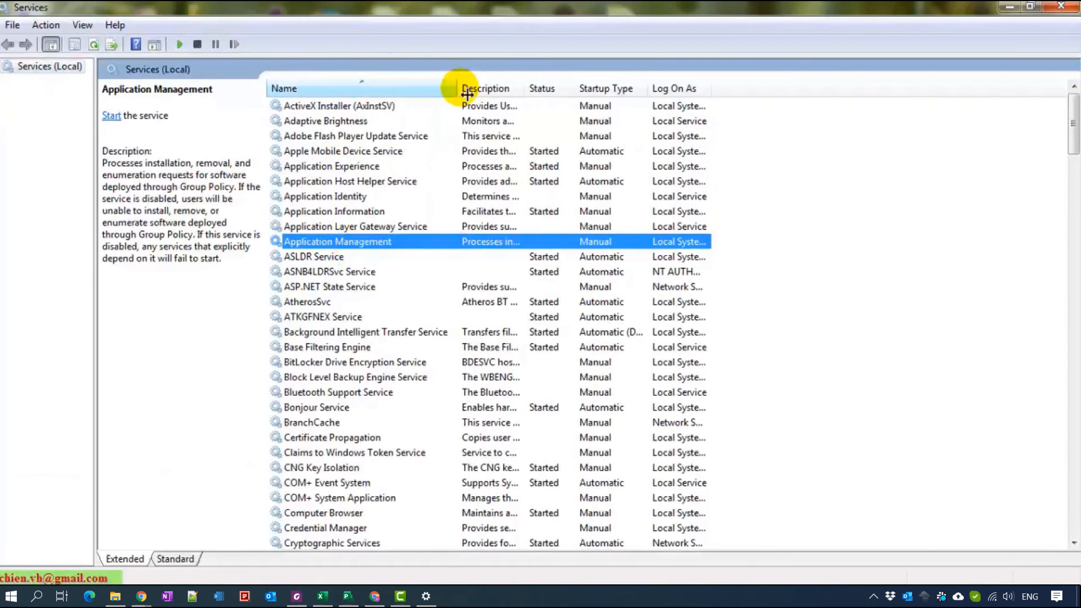
# Step: Inspect the OracleServiceDB11G and Oracle DB11G VSS Writer service entries
pyautogui.scroll(-3)
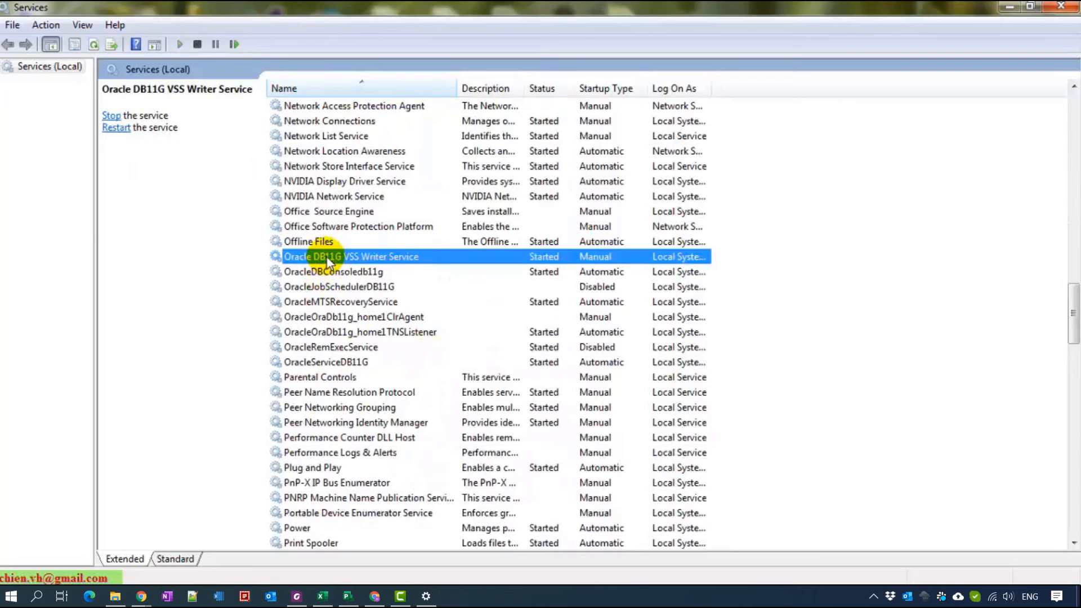
pyautogui.click(326, 362)
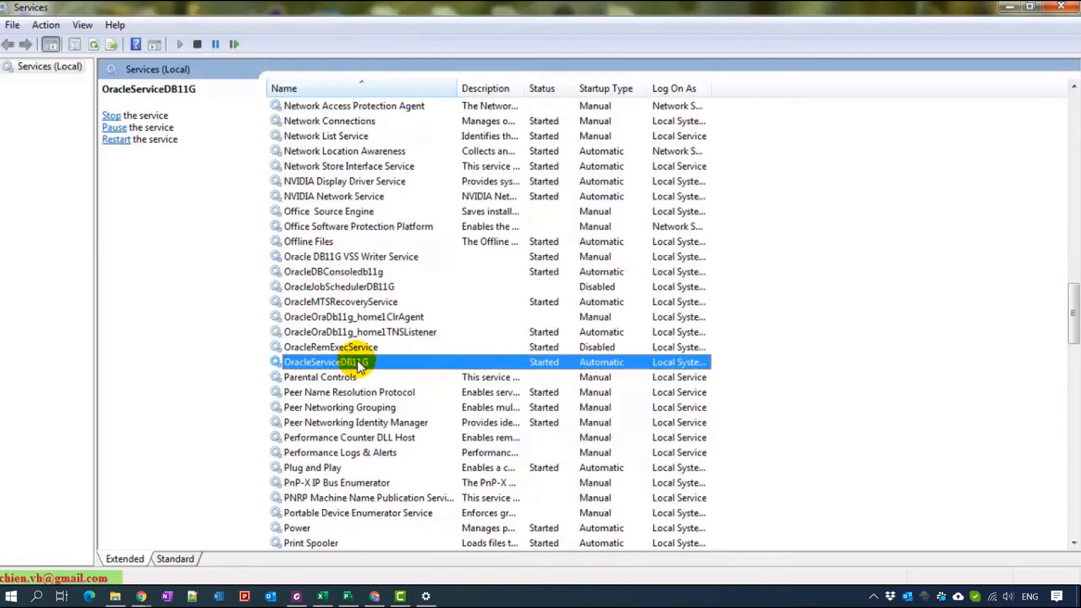
pyautogui.moveTo(364, 334)
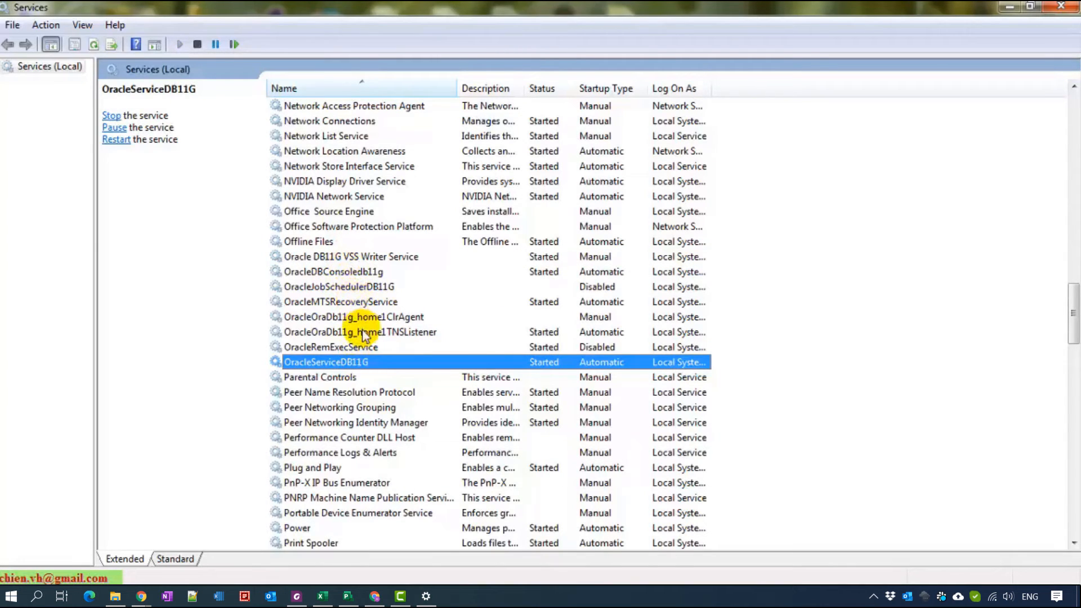
pyautogui.moveTo(731, 313)
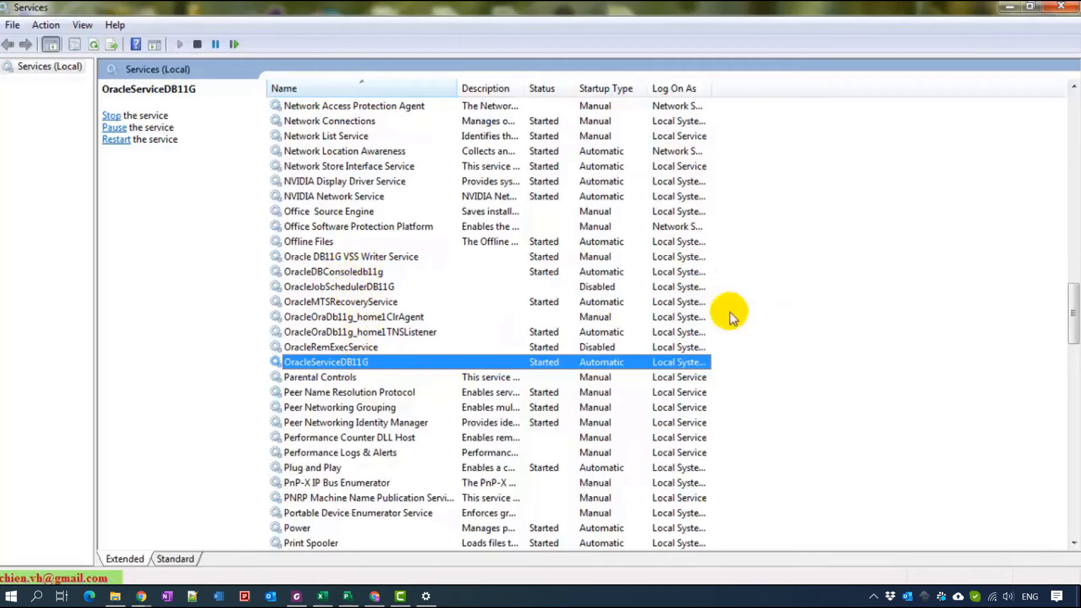
pyautogui.click(351, 256)
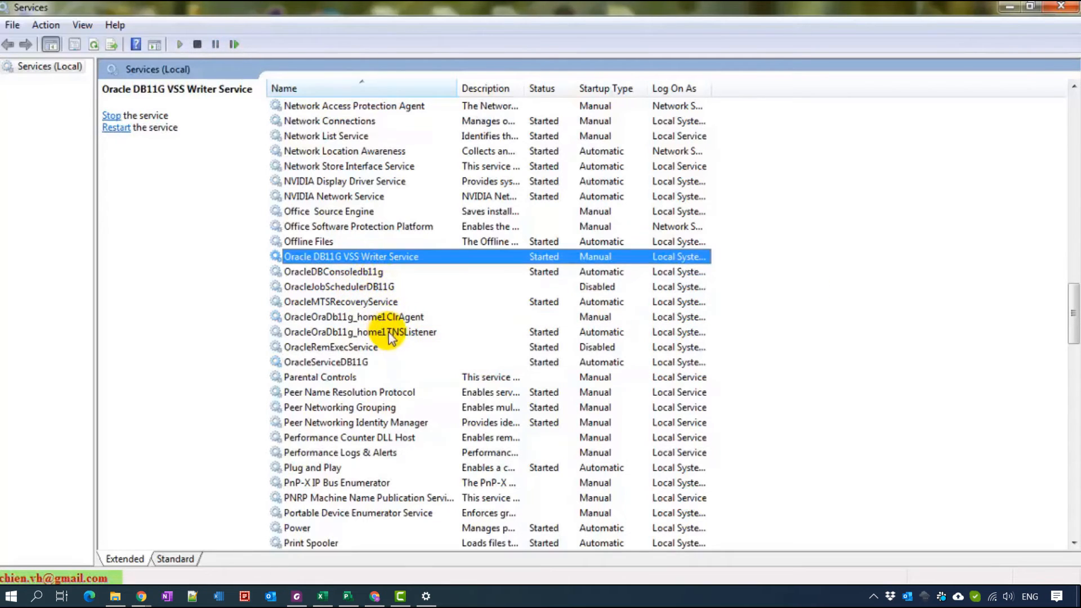
pyautogui.moveTo(420, 367)
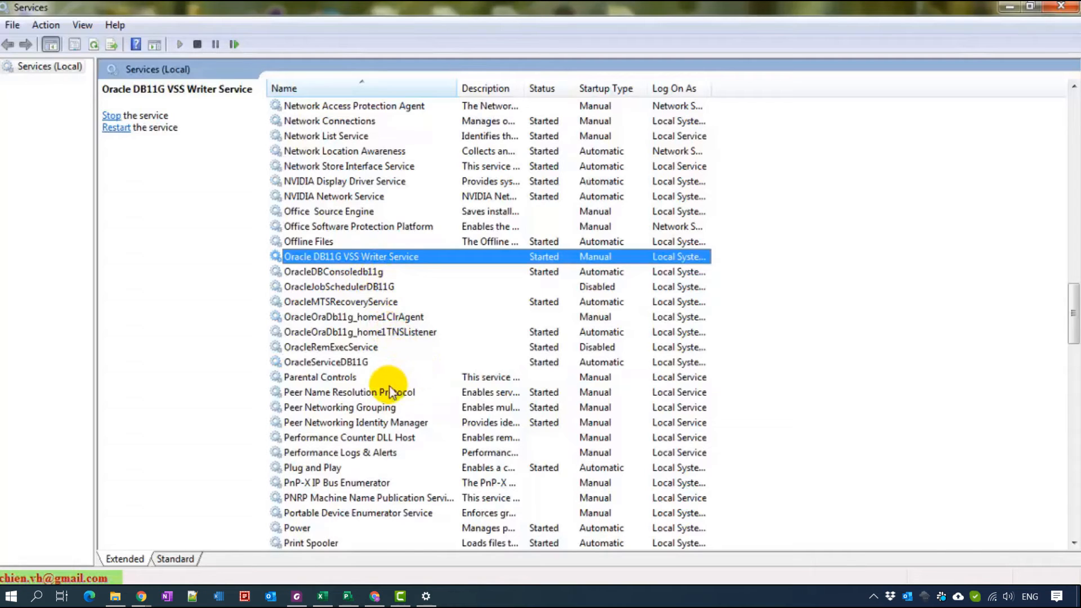
pyautogui.moveTo(338, 372)
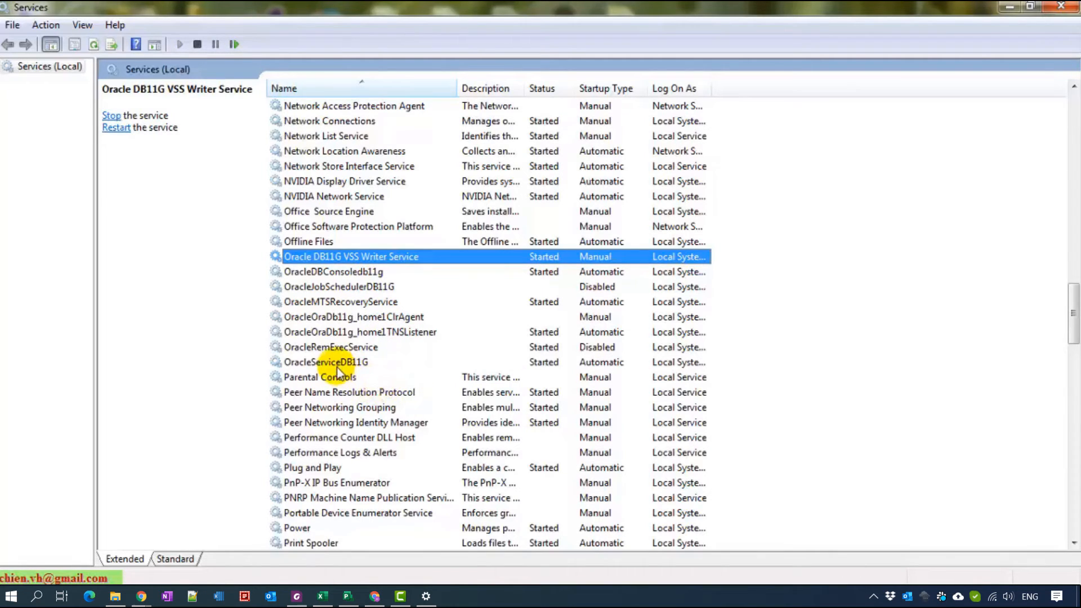
pyautogui.click(326, 362)
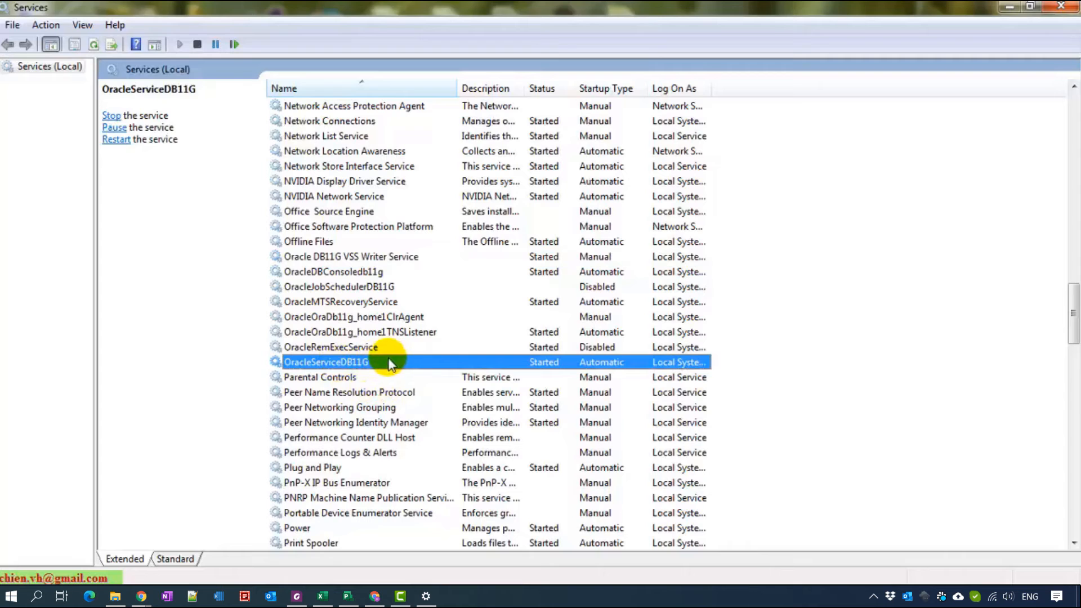
# Step: Check the TNS listener and OracleDBConsoledb11g services, bringing up the DB Console's actions
pyautogui.click(360, 332)
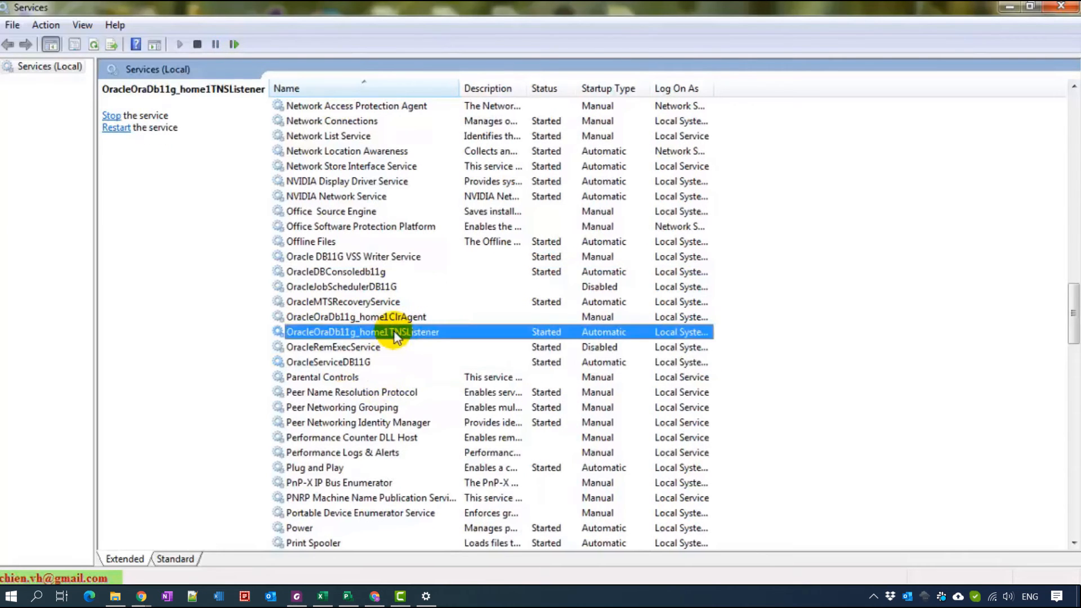
pyautogui.click(336, 270)
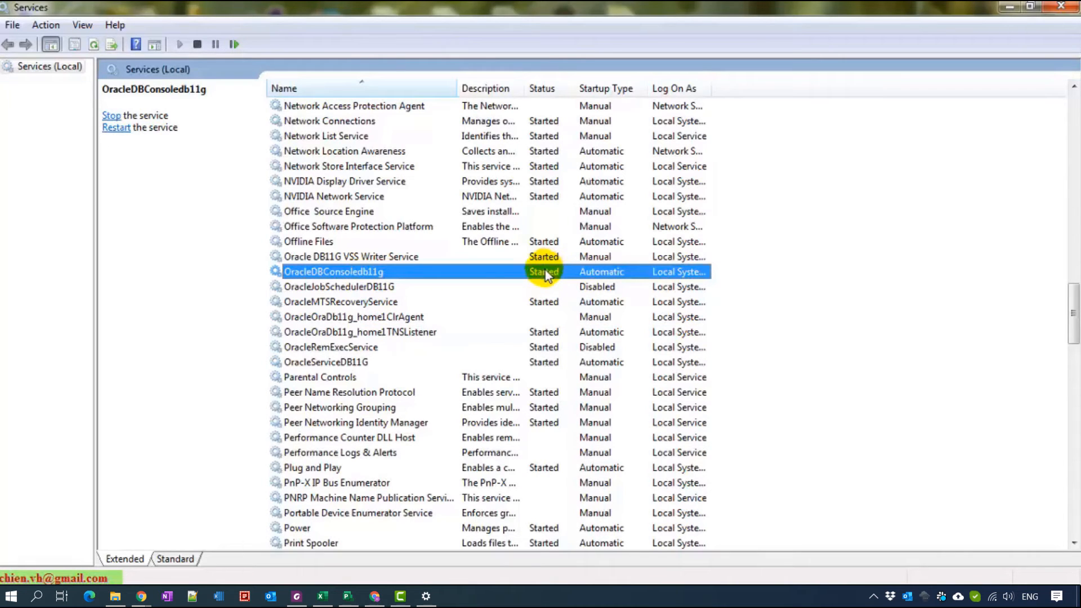
pyautogui.moveTo(552, 282)
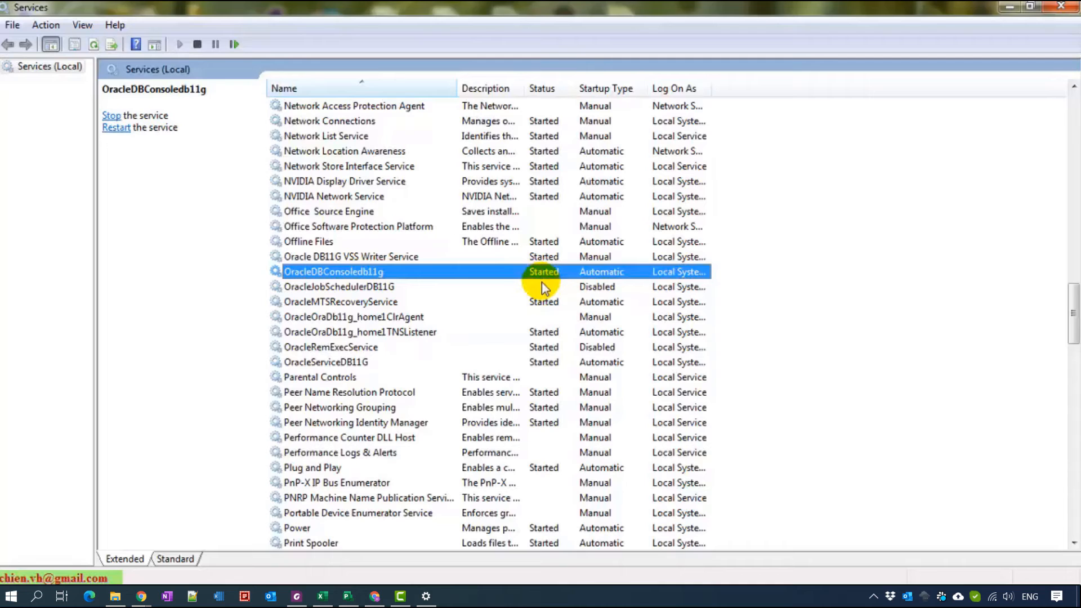
pyautogui.moveTo(539, 286)
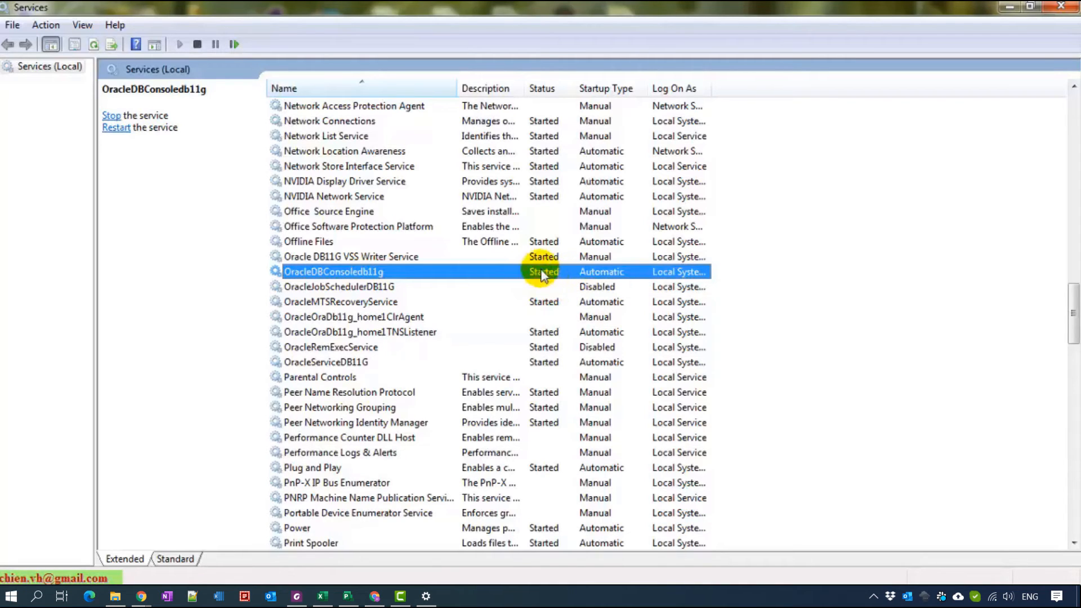
pyautogui.moveTo(620, 199)
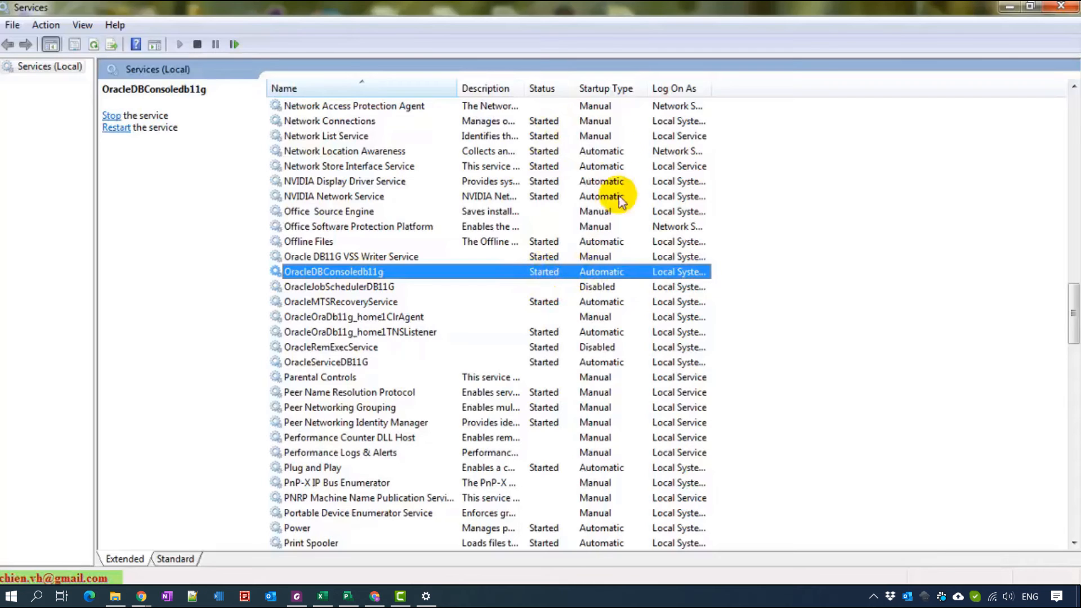
pyautogui.rightClick(333, 271)
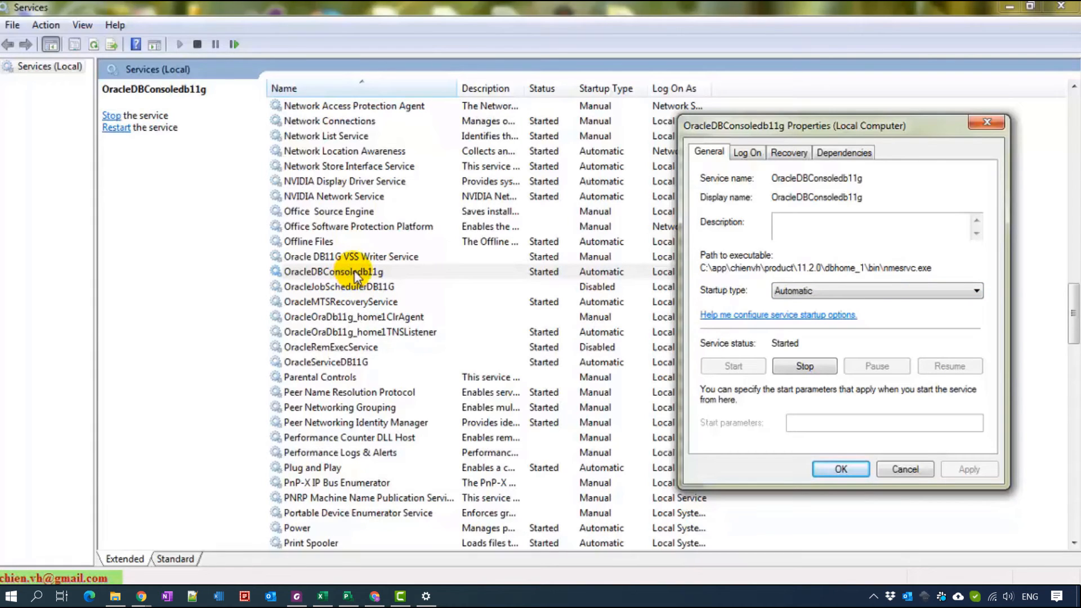
pyautogui.click(903, 469)
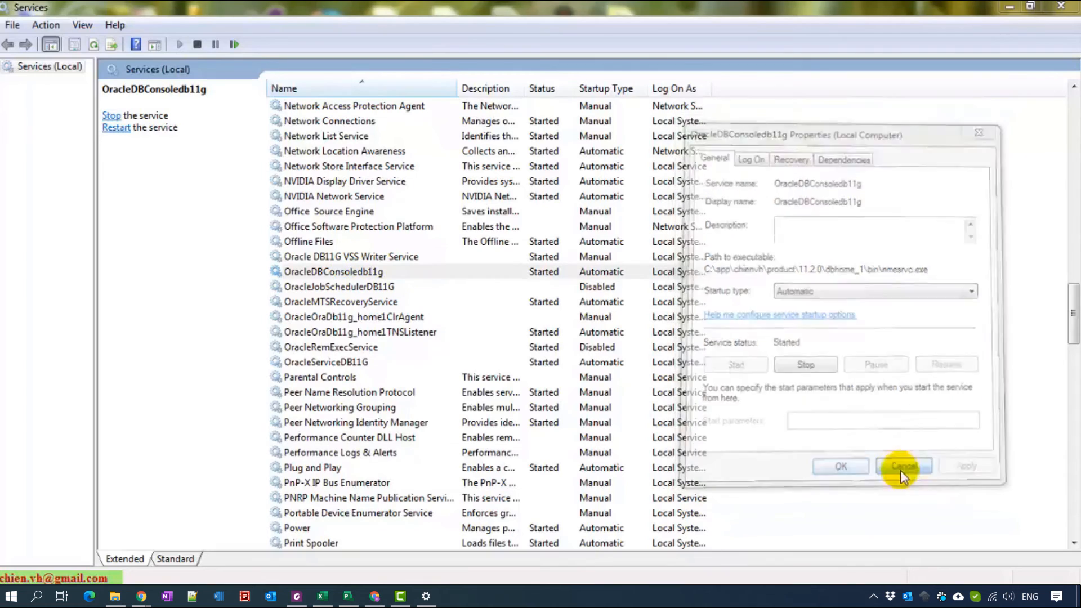
pyautogui.click(903, 466)
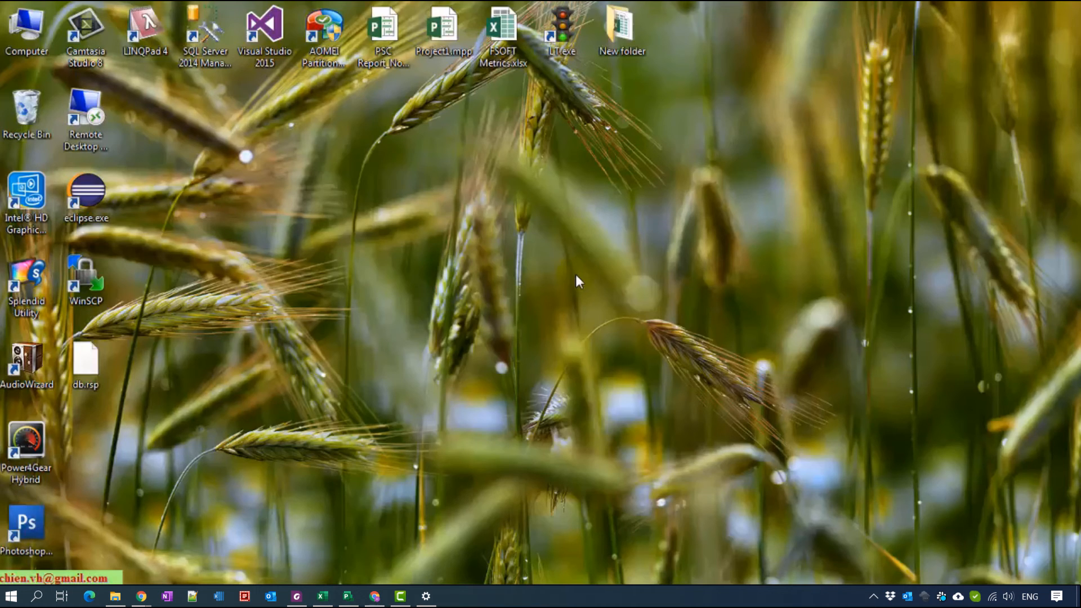
pyautogui.moveTo(185, 547)
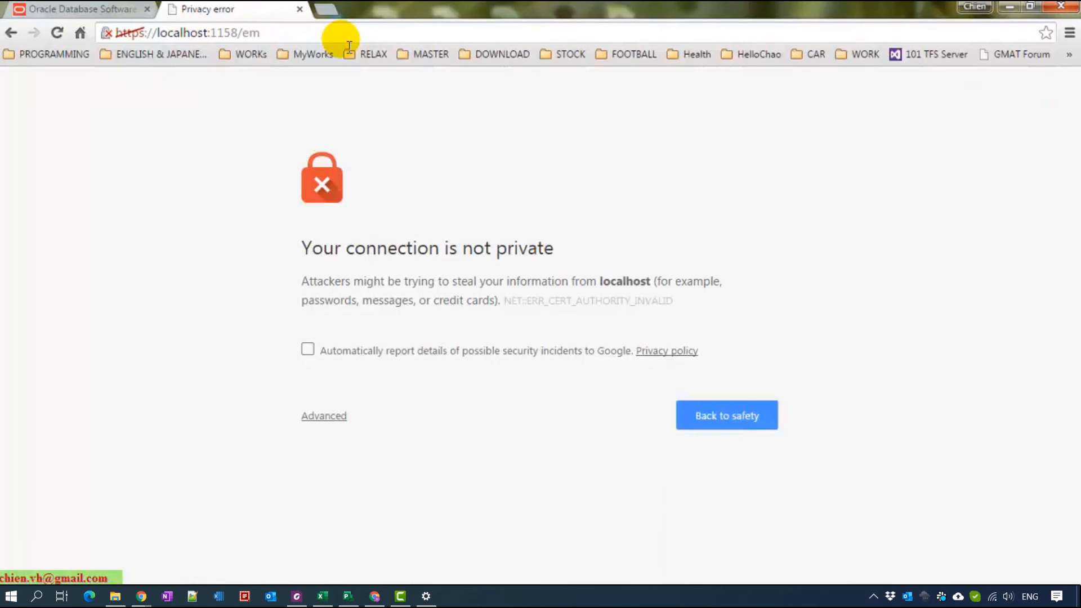
# Step: Bypass the localhost certificate warning via Advanced and 'Proceed to localhost (unsafe)'
pyautogui.click(324, 415)
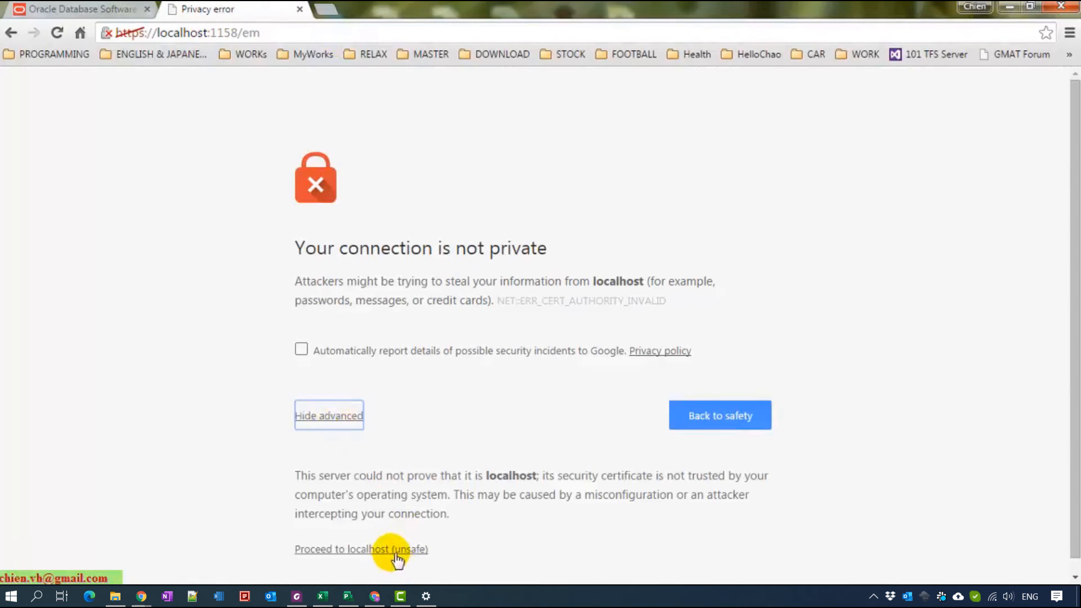
pyautogui.click(361, 549)
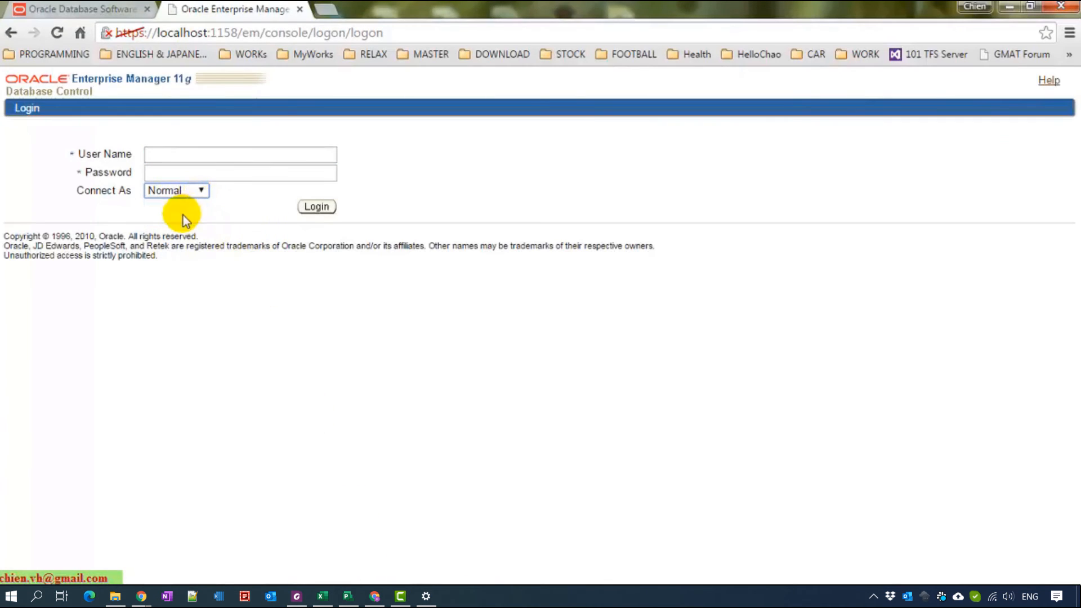
# Step: Log in as user sys with SYSDBA role and its password
pyautogui.click(176, 191)
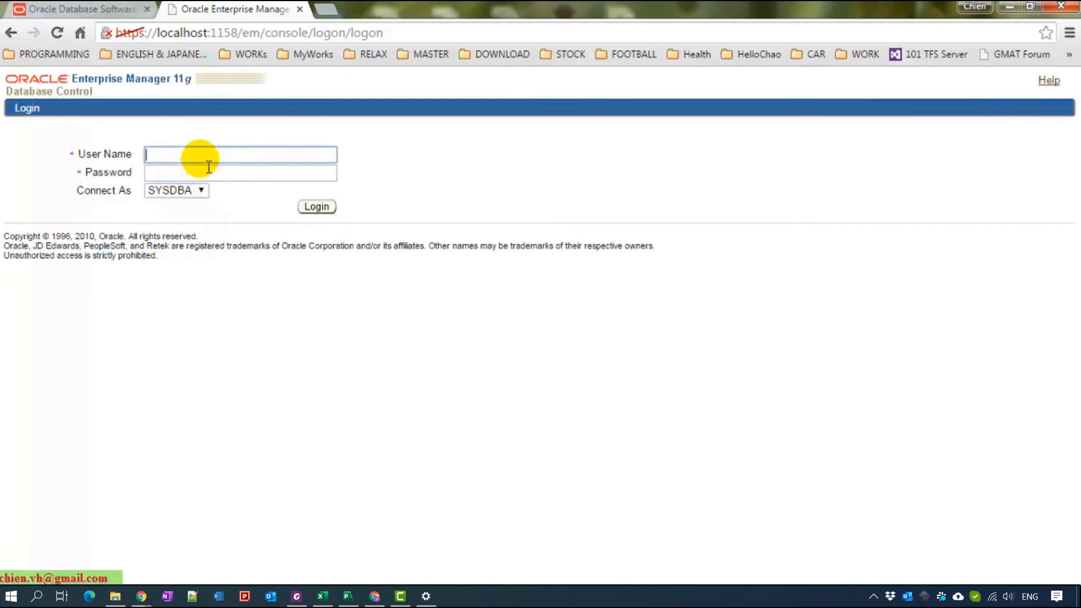
pyautogui.write('sys')
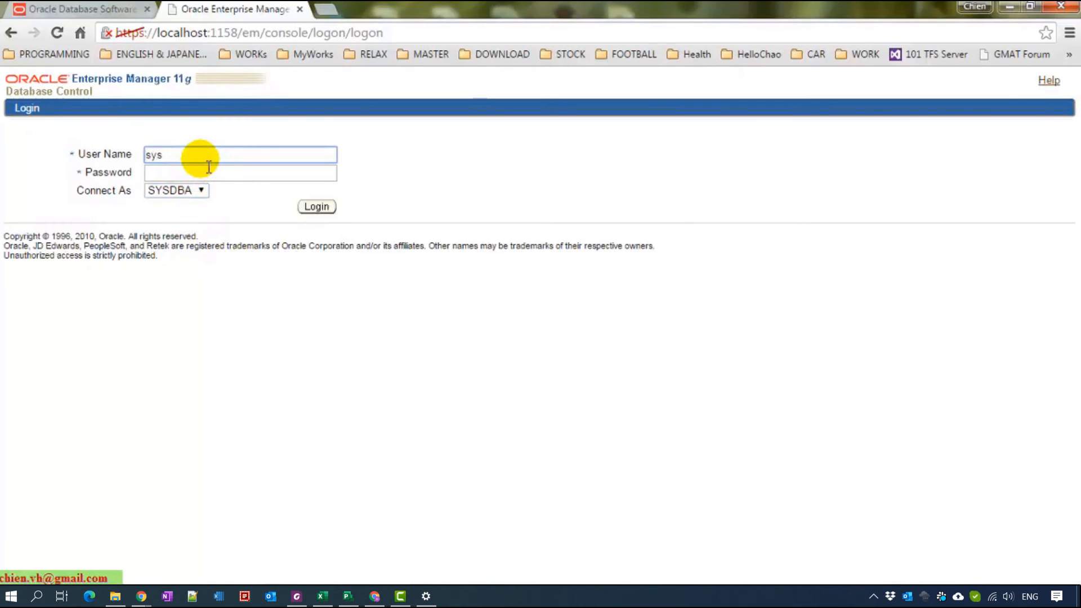
pyautogui.click(240, 172)
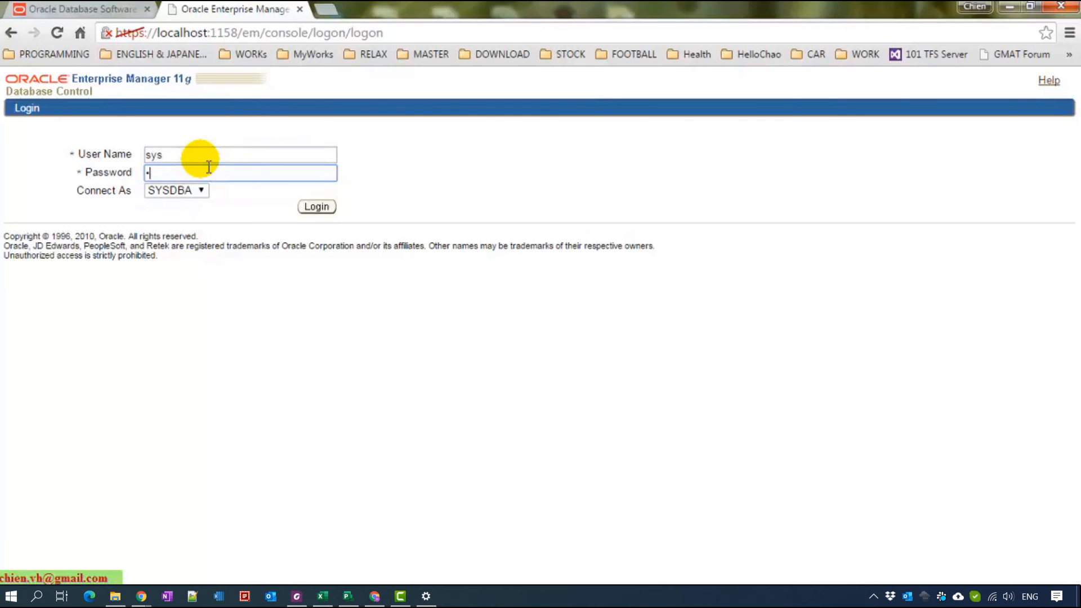
pyautogui.write('password')
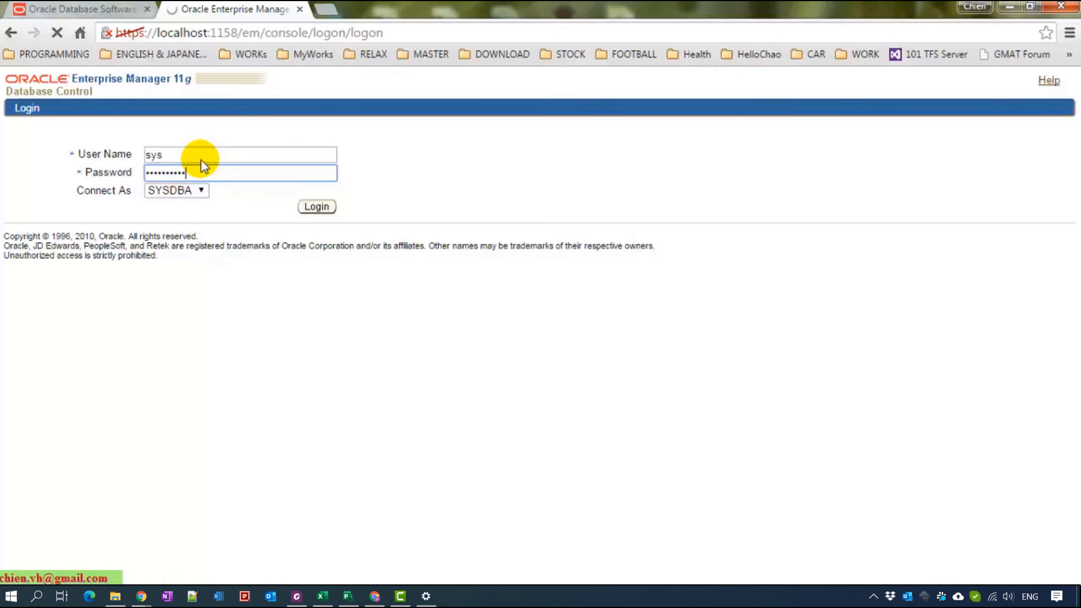
pyautogui.moveTo(207, 170)
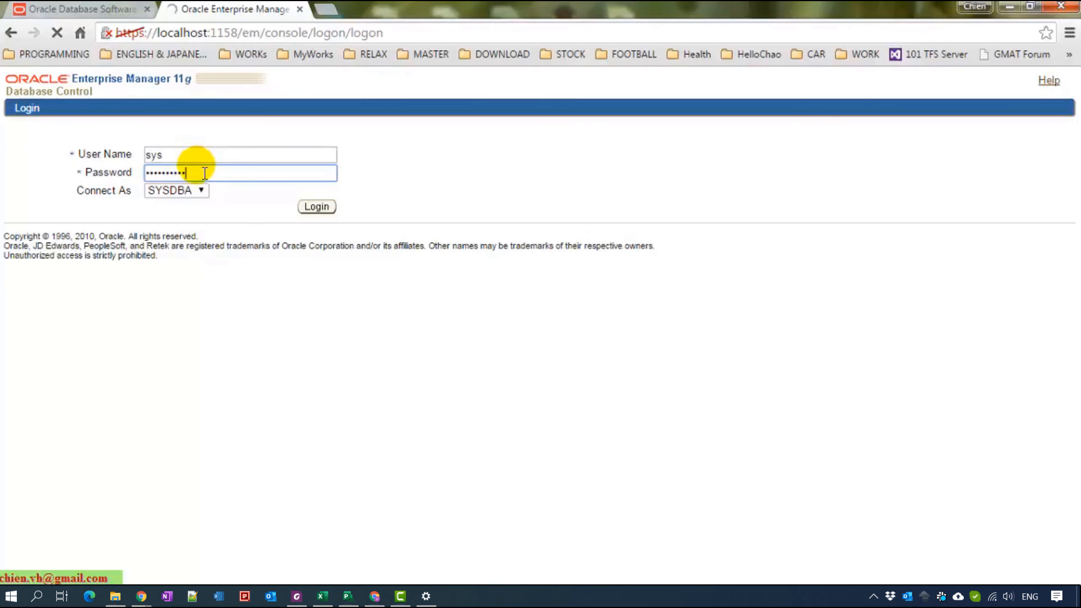
pyautogui.click(316, 206)
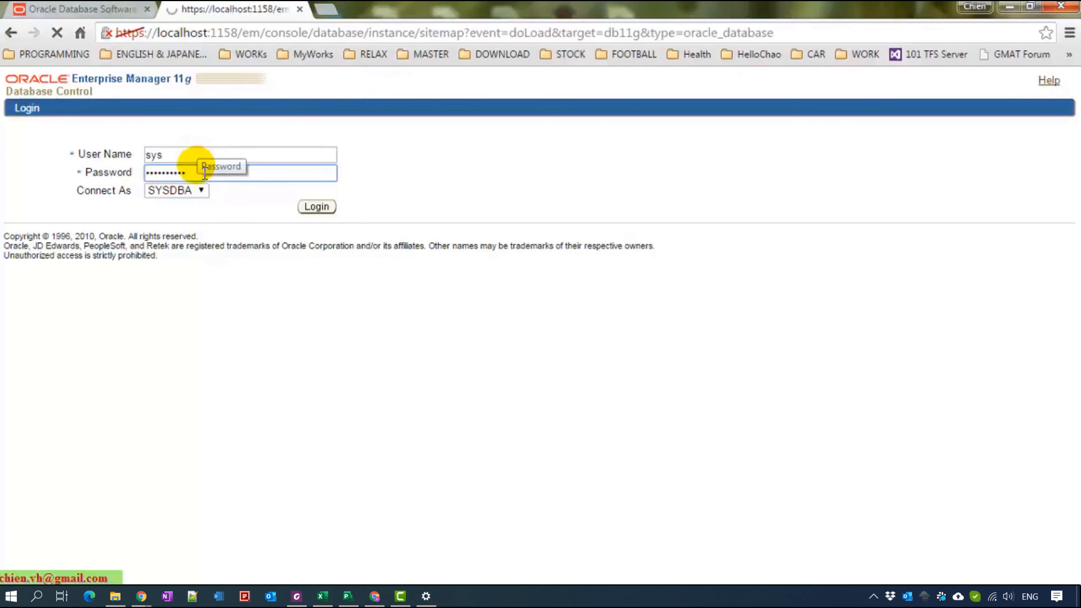
# Step: Resubmit login to load the Database Instance: db11g home page
pyautogui.click(316, 206)
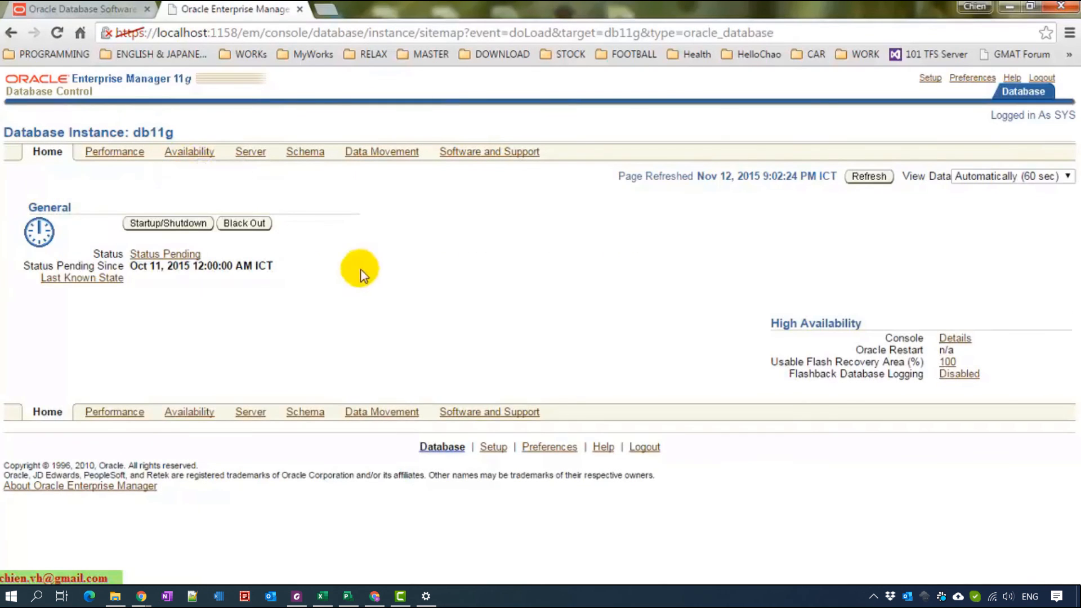
pyautogui.moveTo(434, 276)
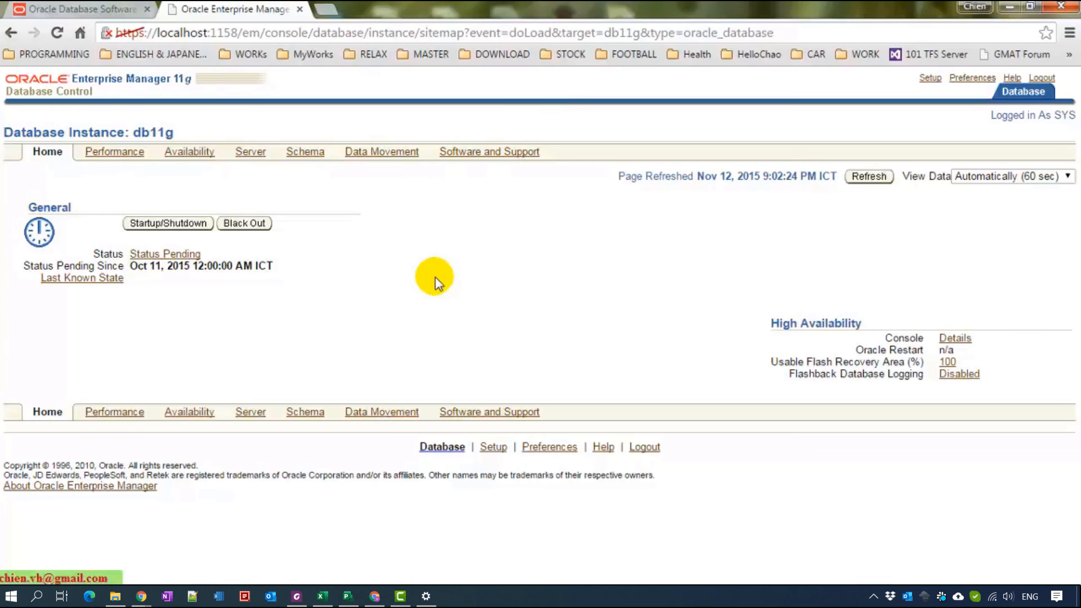
pyautogui.moveTo(436, 289)
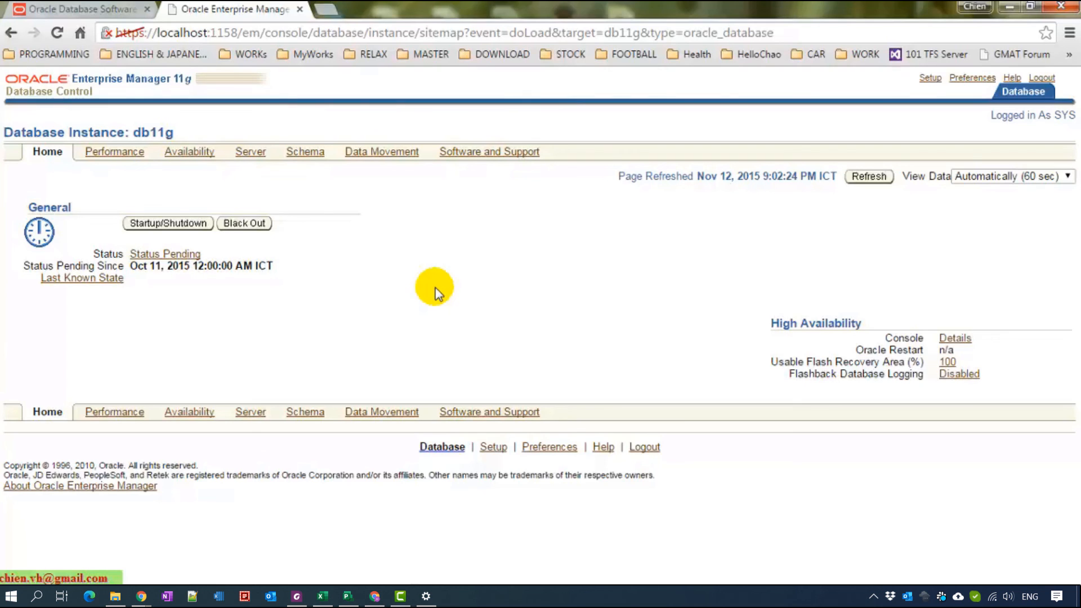
pyautogui.moveTo(96, 176)
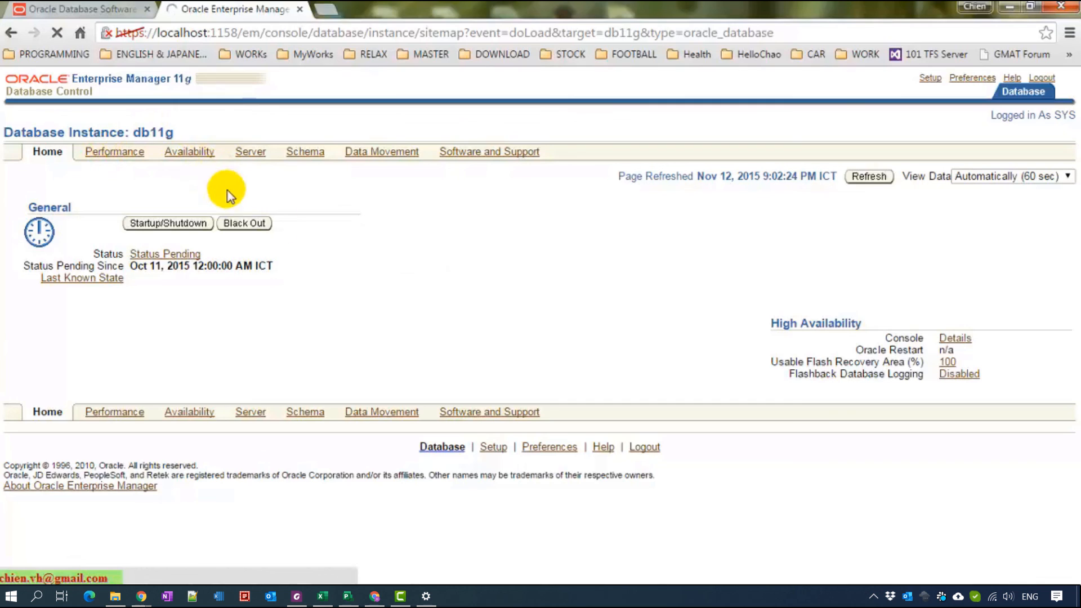
pyautogui.moveTo(540, 307)
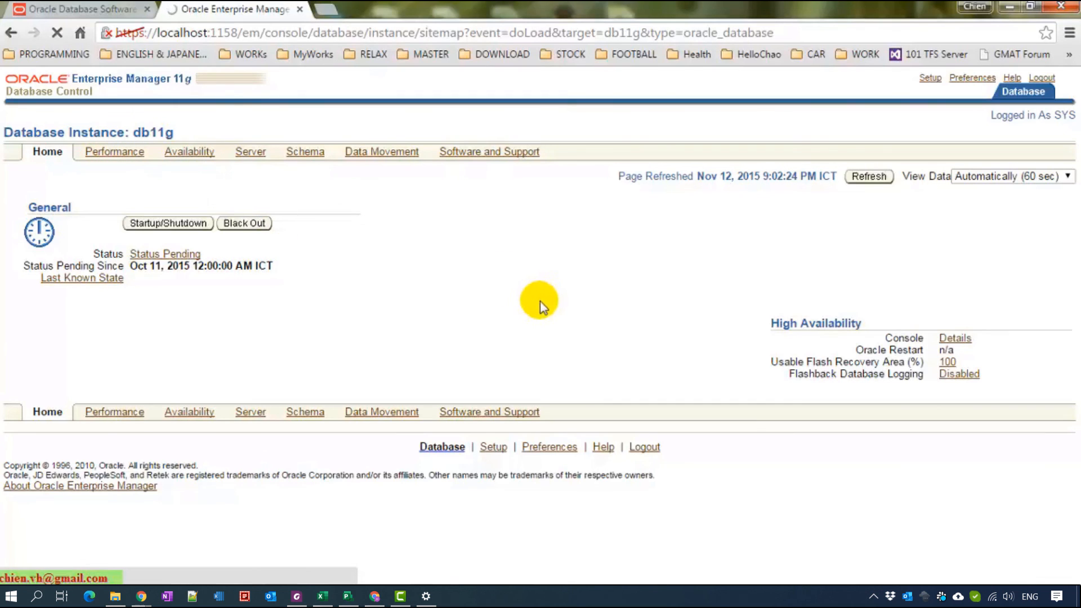
pyautogui.moveTo(533, 305)
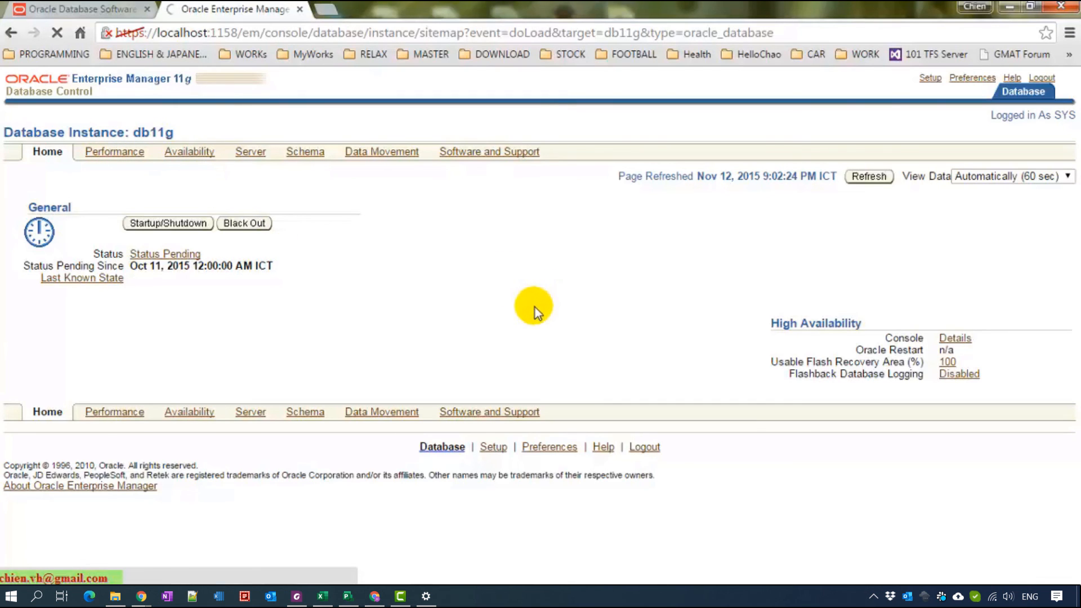